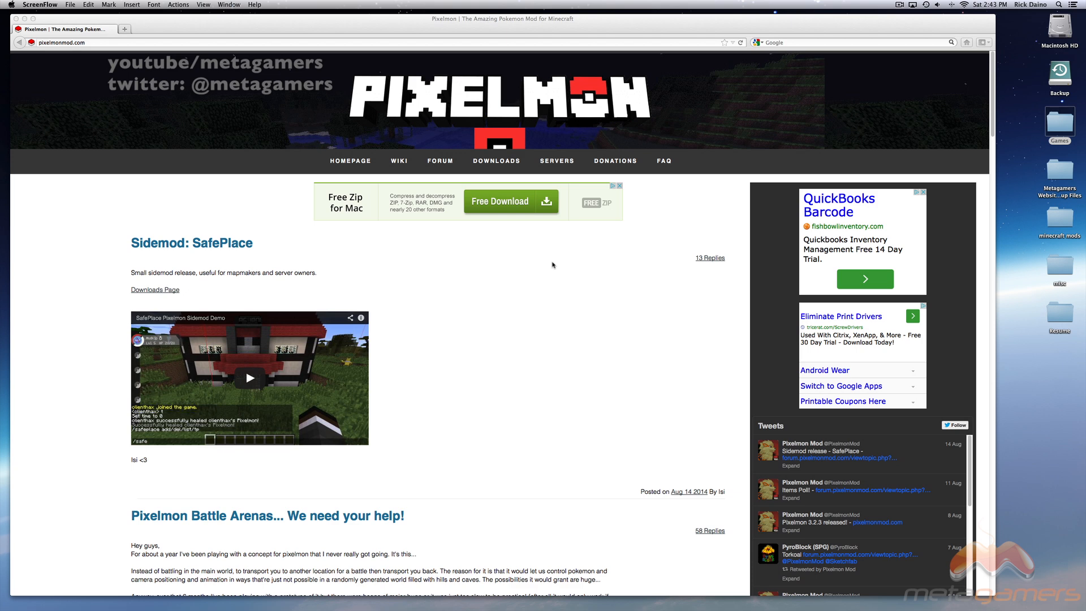
pyautogui.moveTo(547, 285)
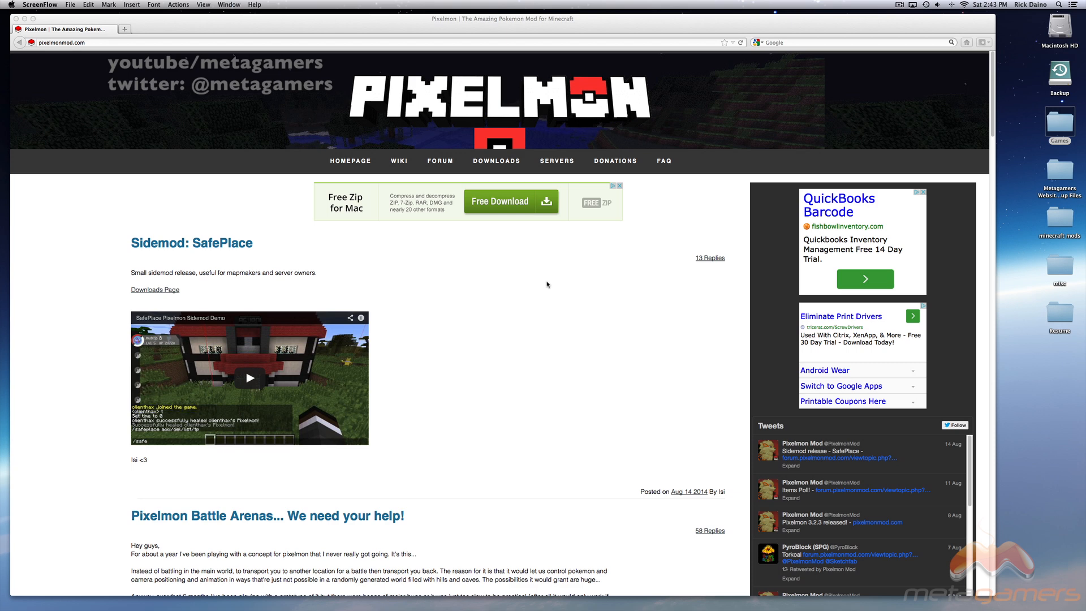
pyautogui.moveTo(562, 292)
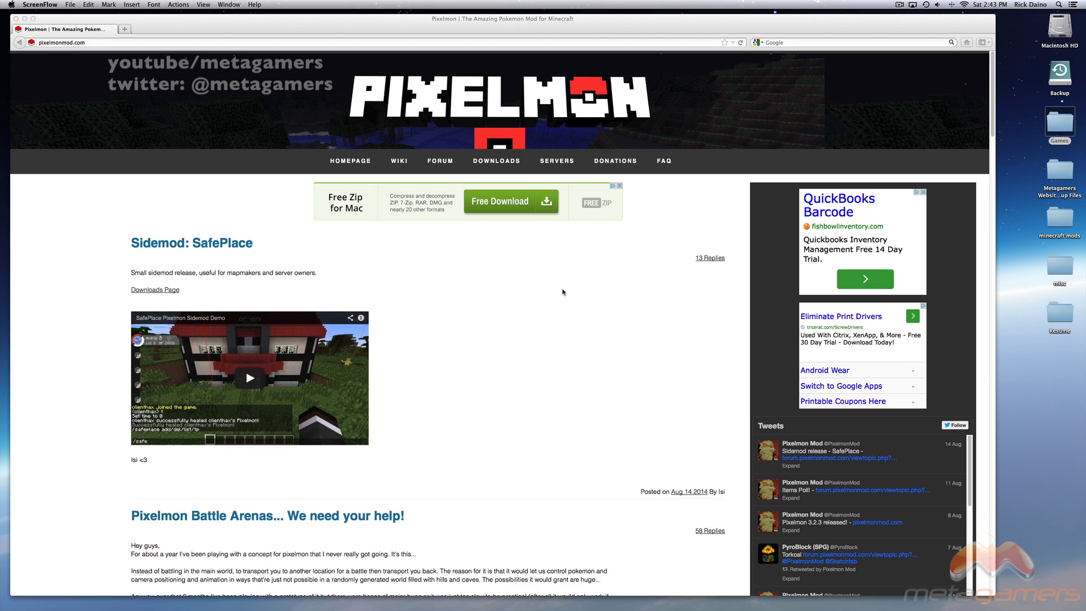
pyautogui.moveTo(552, 295)
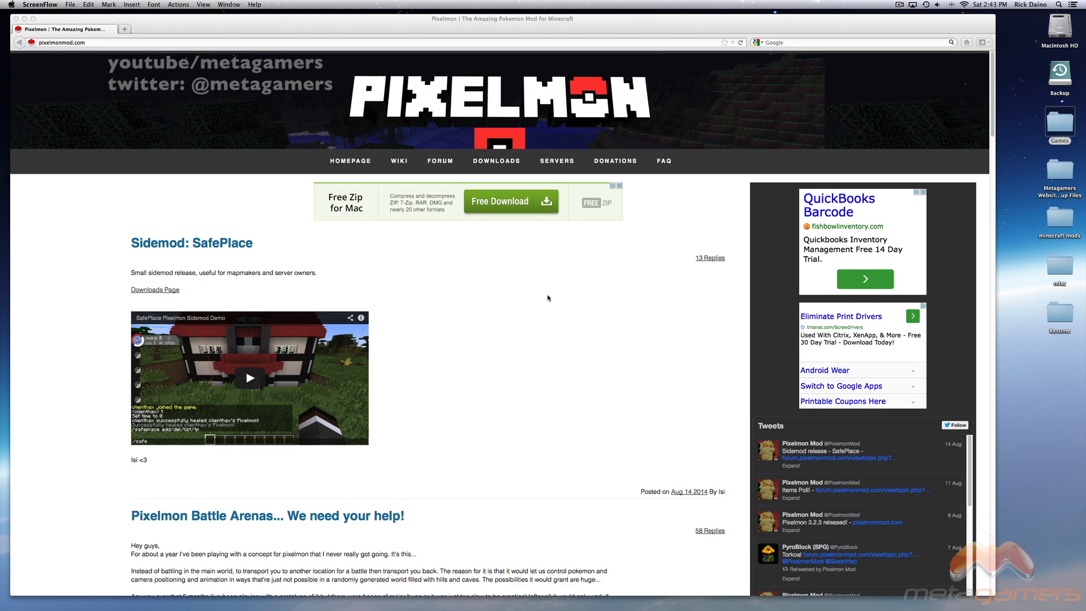
pyautogui.moveTo(550, 297)
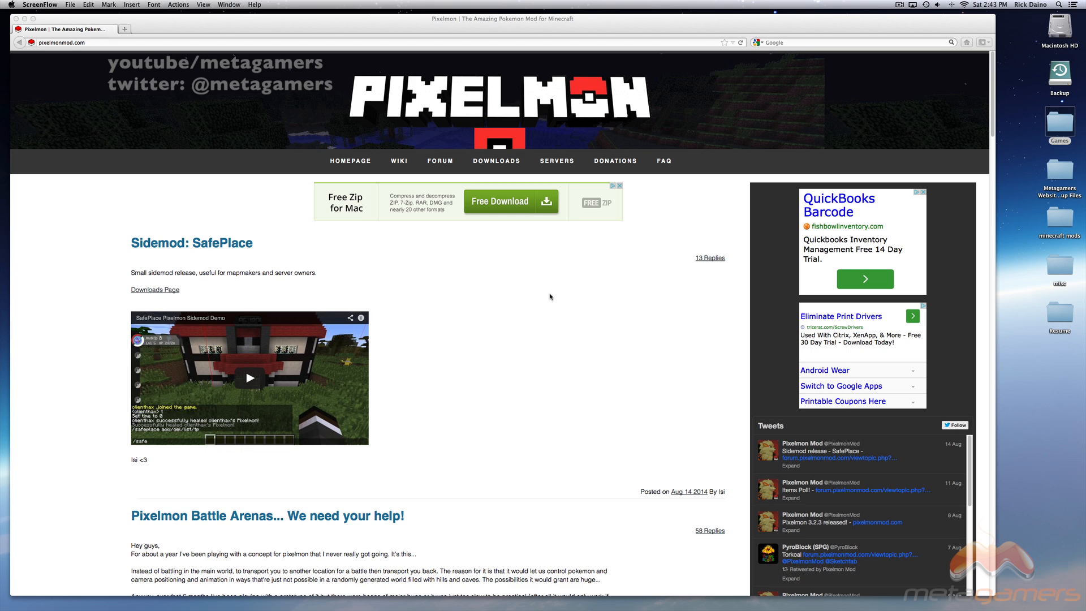
pyautogui.moveTo(525, 305)
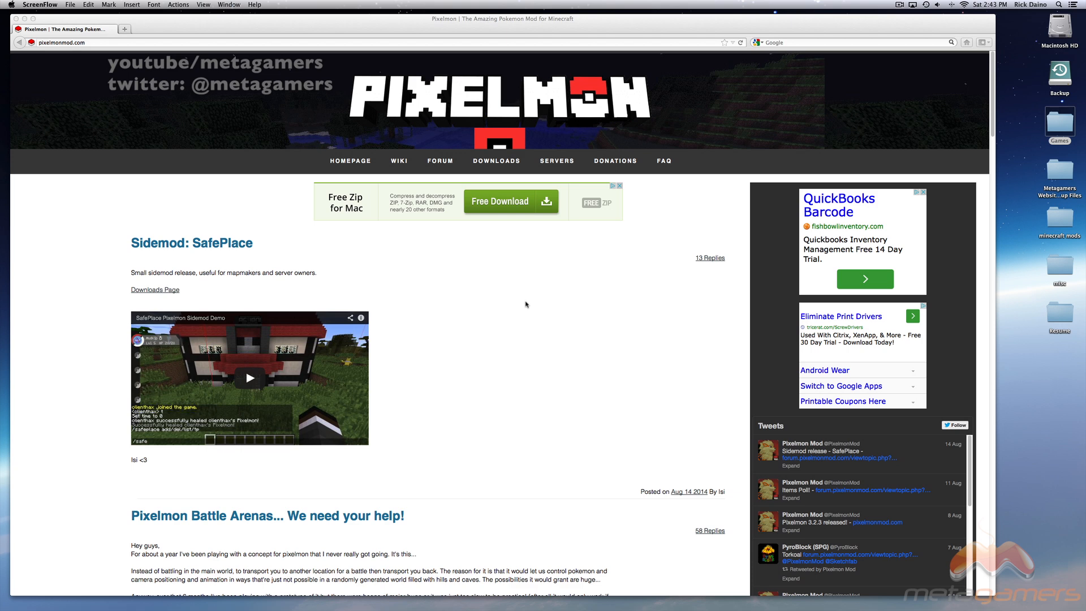
pyautogui.moveTo(525, 299)
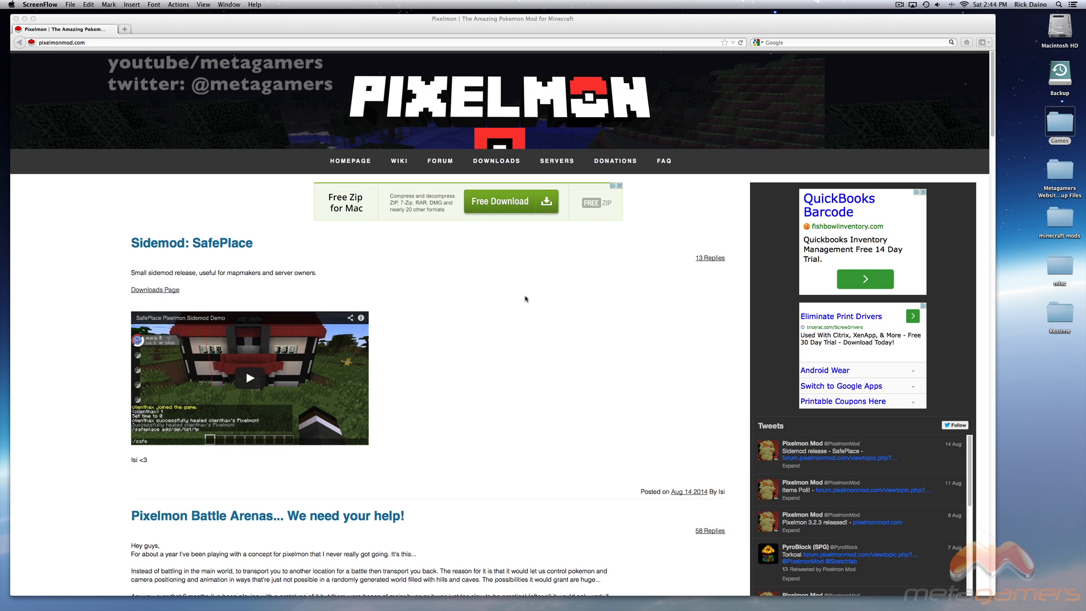
pyautogui.moveTo(75, 225)
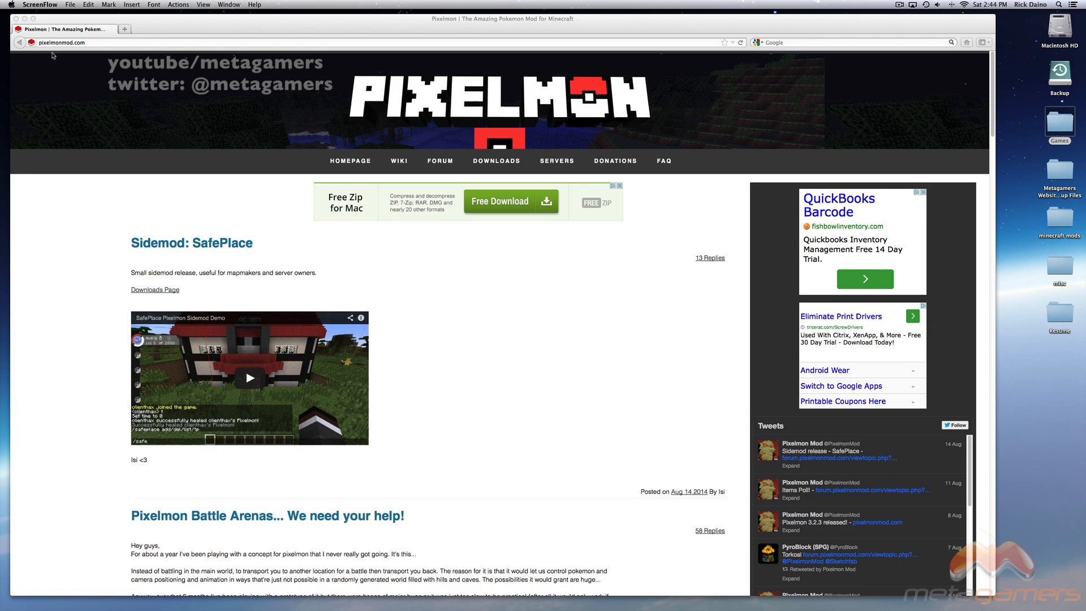
pyautogui.moveTo(54, 54)
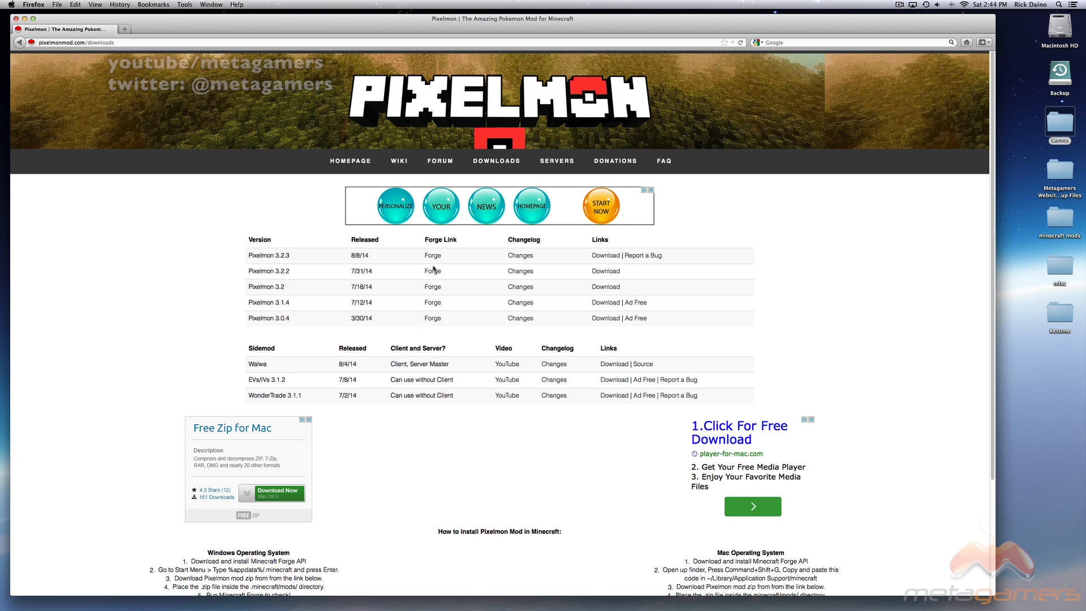
pyautogui.moveTo(434, 266)
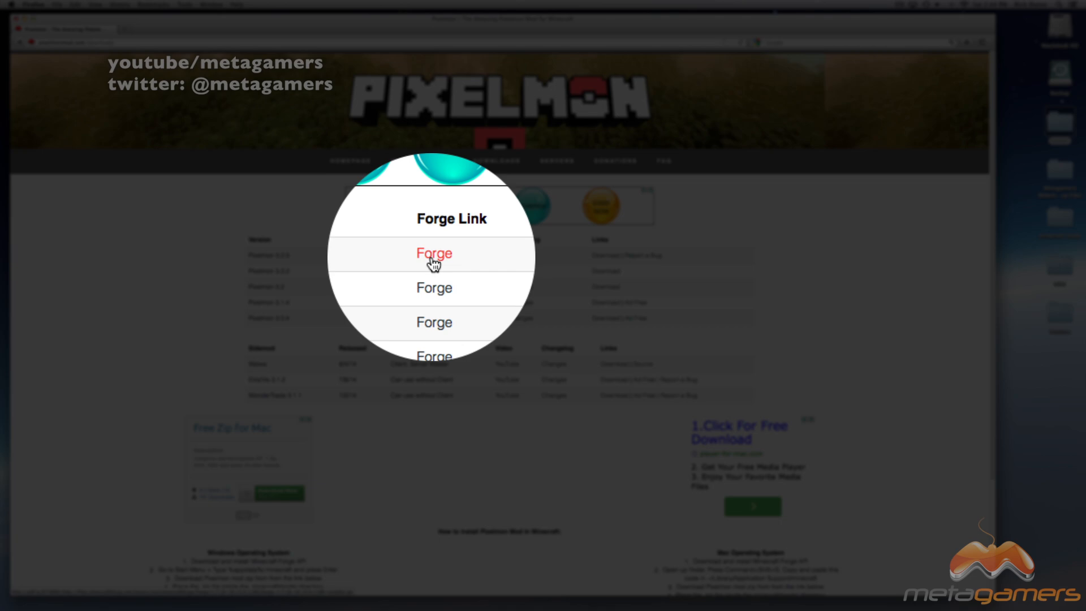
# Save the Forge 1.7.10-10.13.0.1180 installer jar, cancelling the Genieo popup.
pyautogui.click(433, 255)
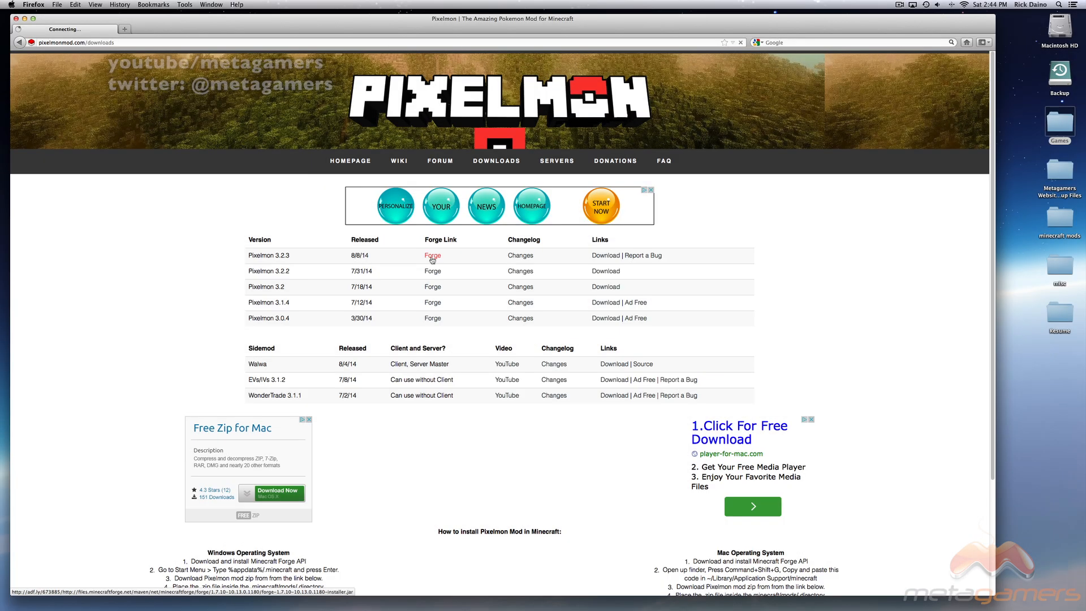
pyautogui.click(433, 255)
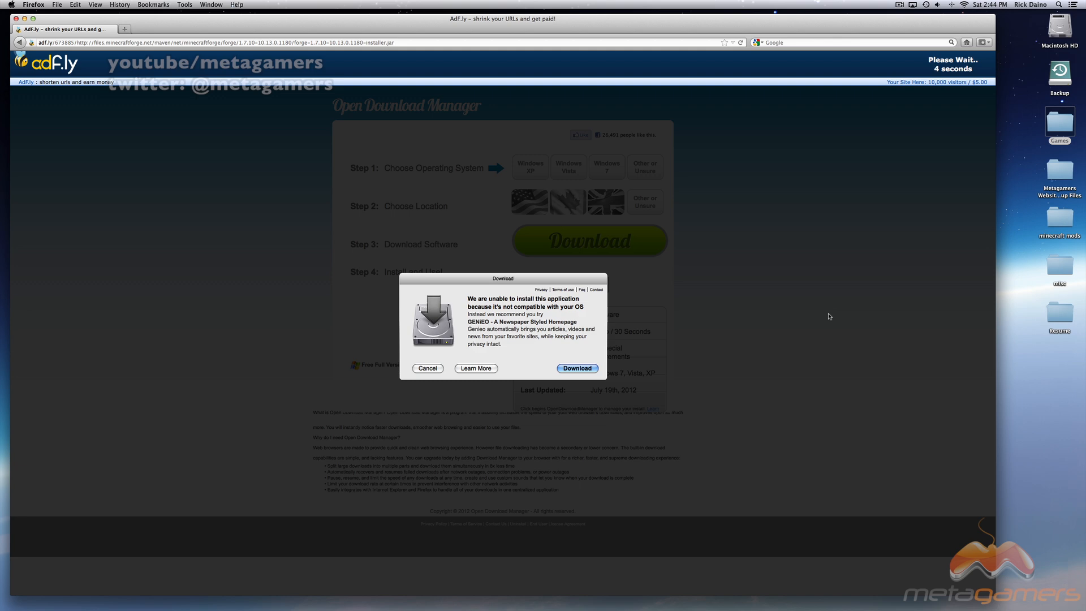
pyautogui.moveTo(840, 317)
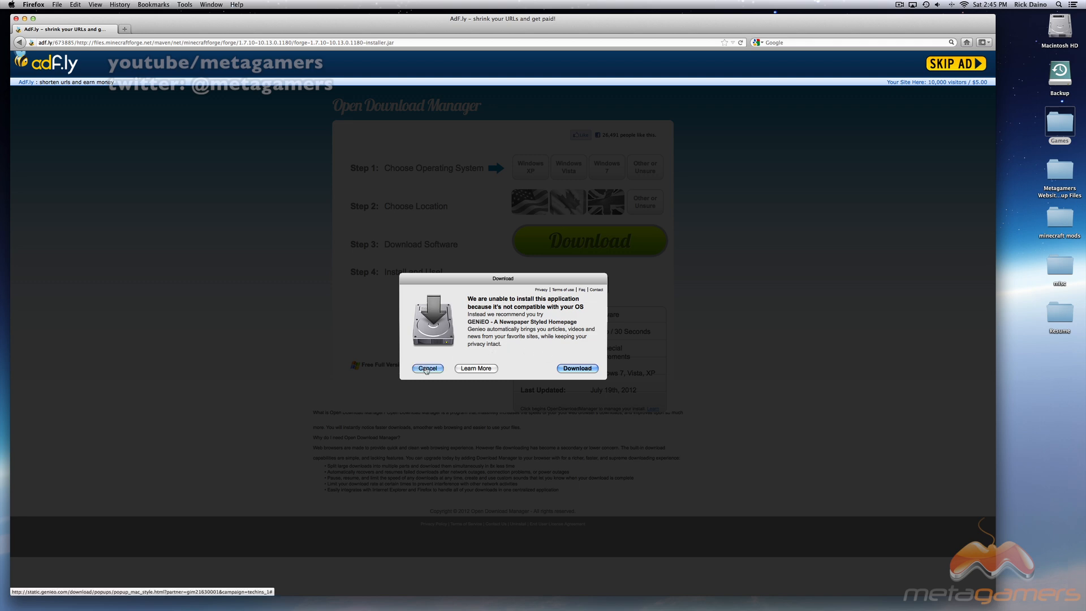
pyautogui.click(426, 368)
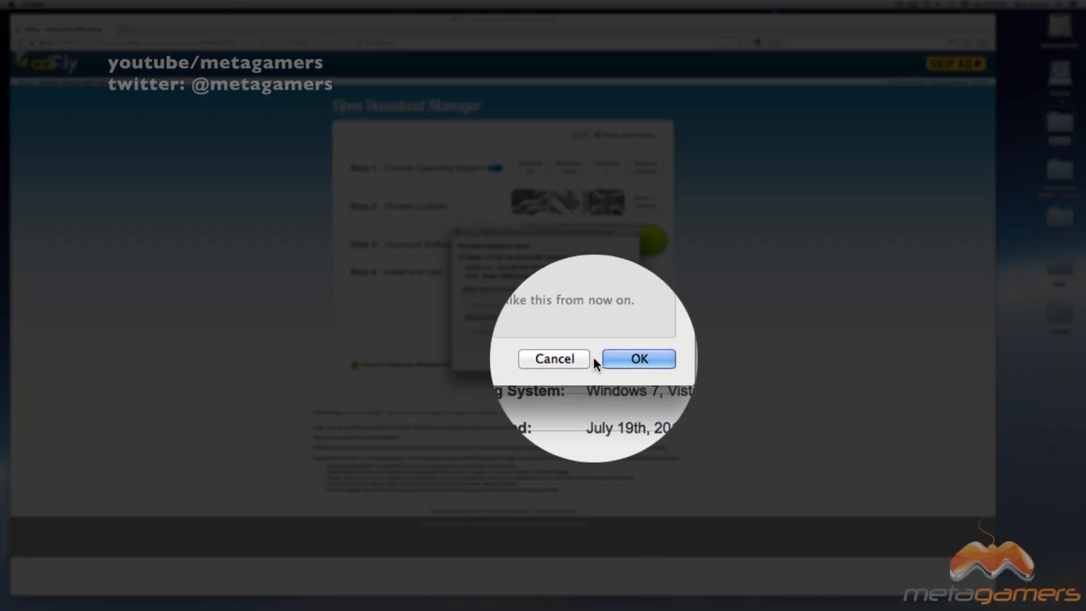
pyautogui.click(638, 358)
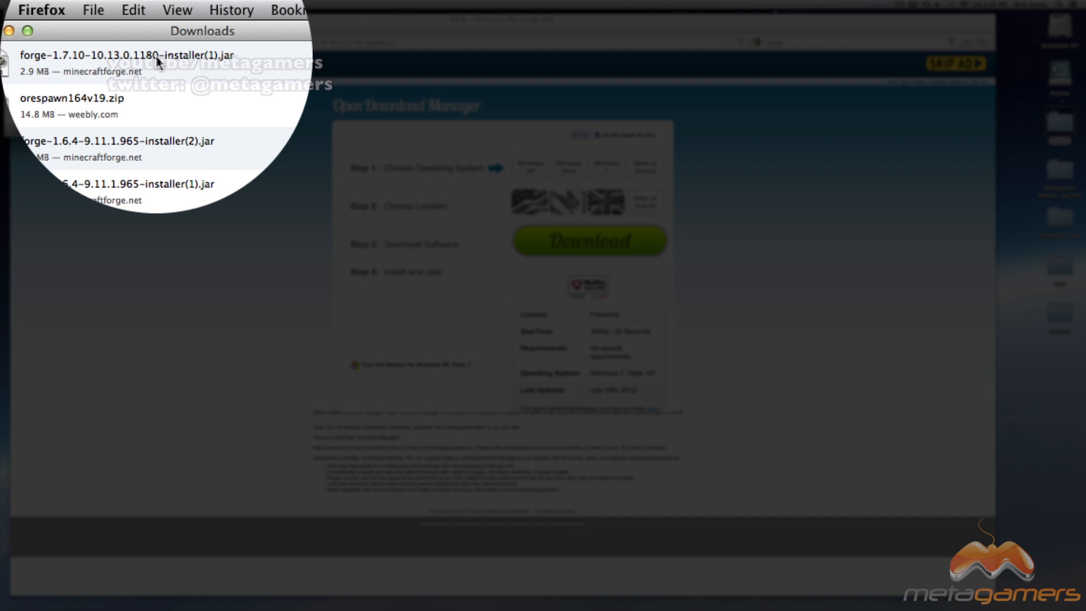
# Open forge-1.7.10-10.13.0.1180-installer.jar from Downloads, accepting the executable and Java warnings.
pyautogui.doubleClick(118, 55)
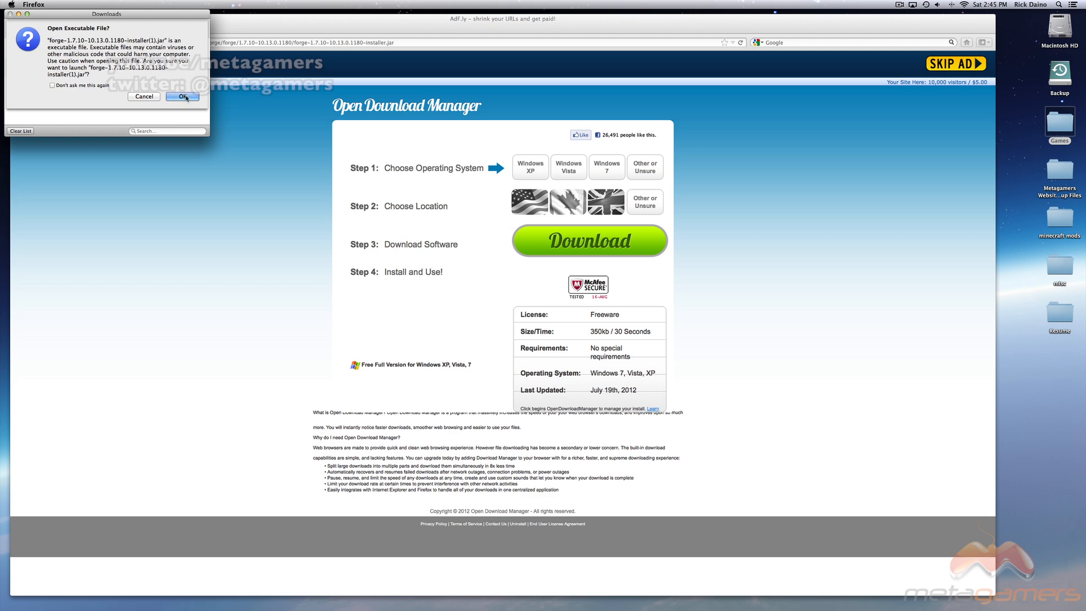
pyautogui.click(182, 96)
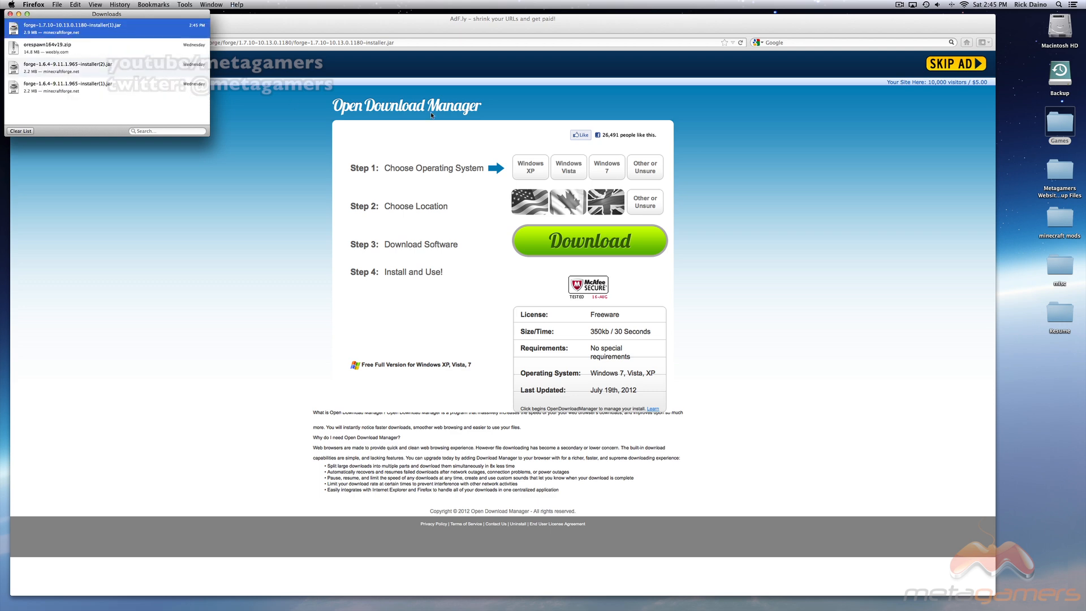
pyautogui.doubleClick(72, 28)
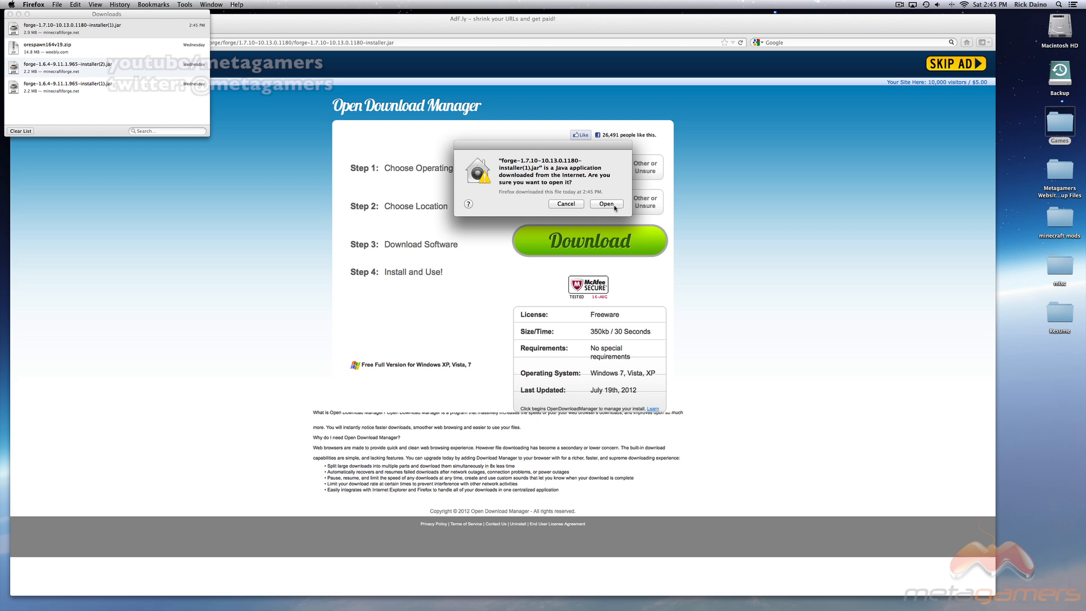
pyautogui.click(605, 203)
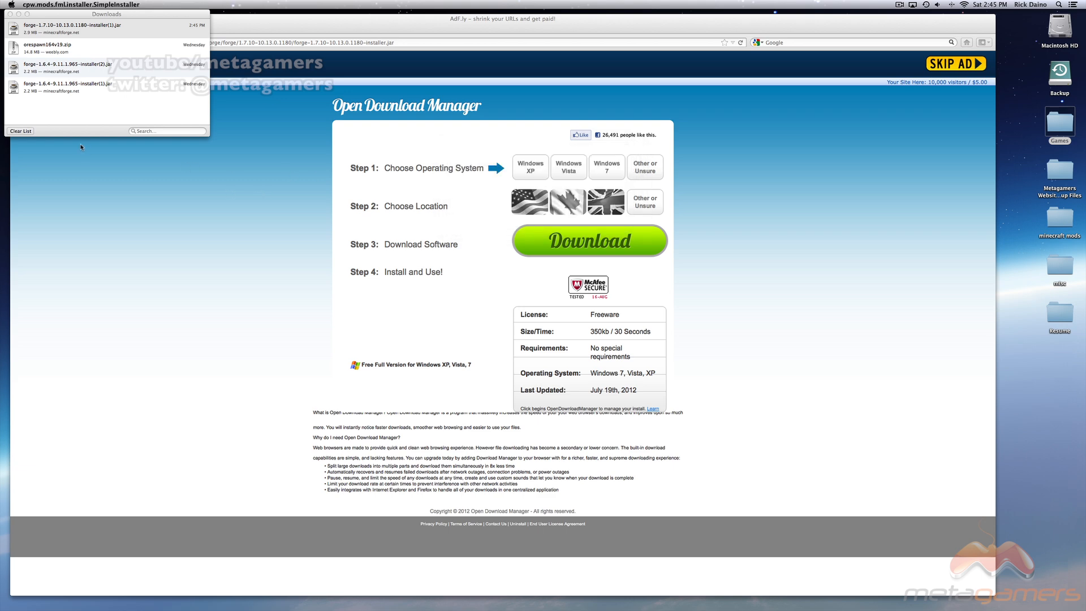
pyautogui.doubleClick(69, 28)
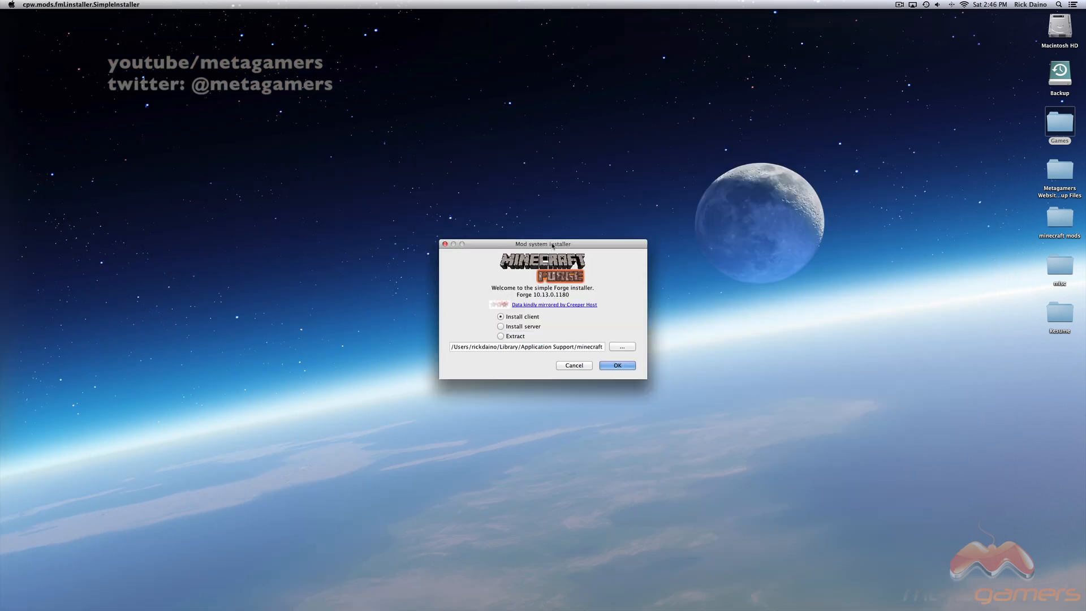
# Run a client install of Forge 10.13.0.1180 and dismiss the completion message.
pyautogui.moveTo(543, 244); pyautogui.dragTo(518, 167)
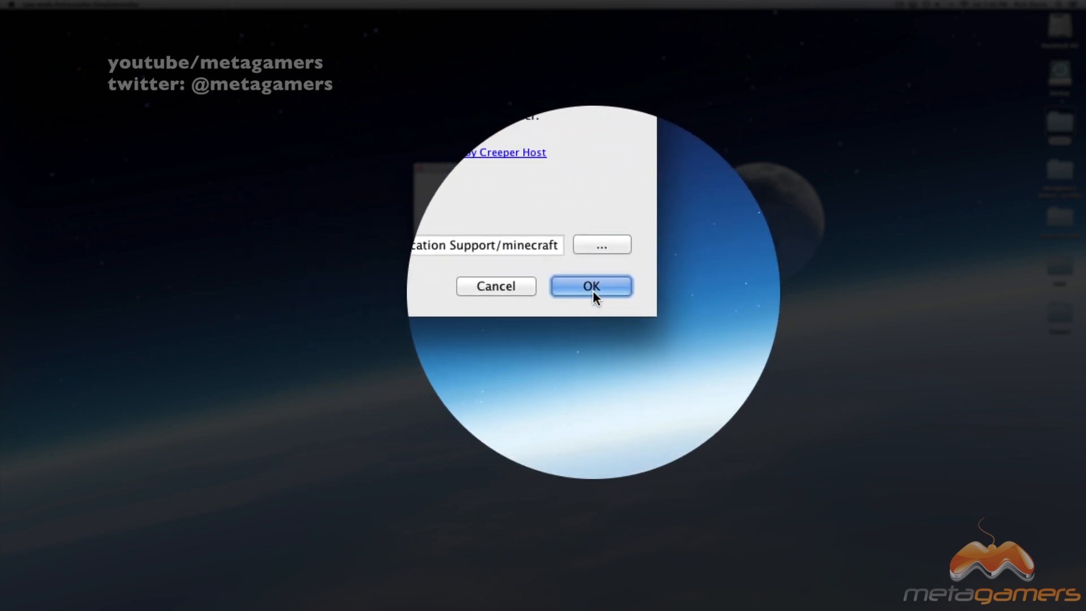
pyautogui.click(591, 287)
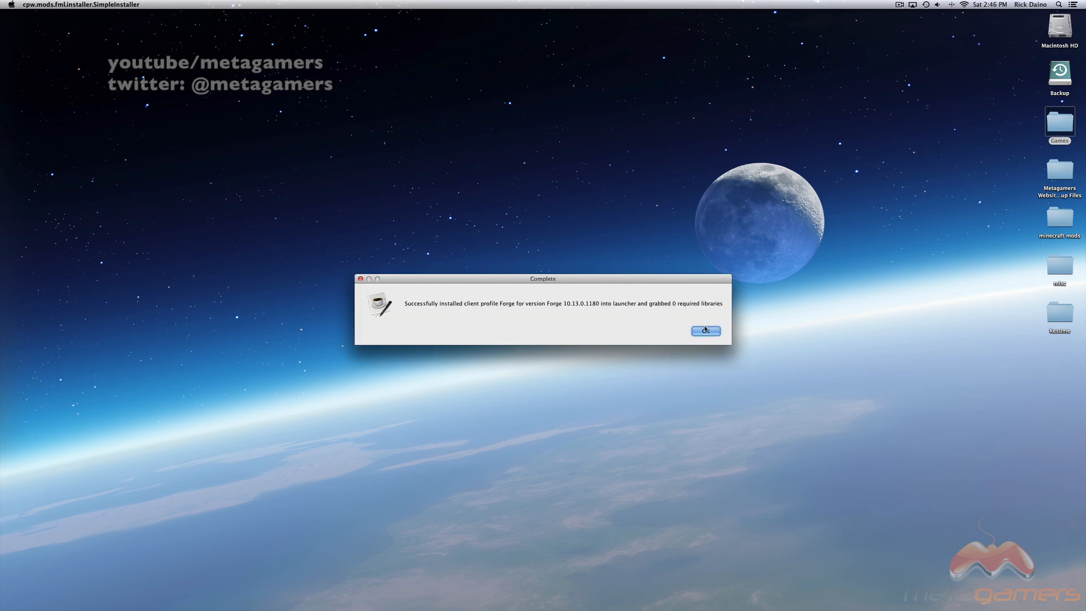
pyautogui.click(706, 331)
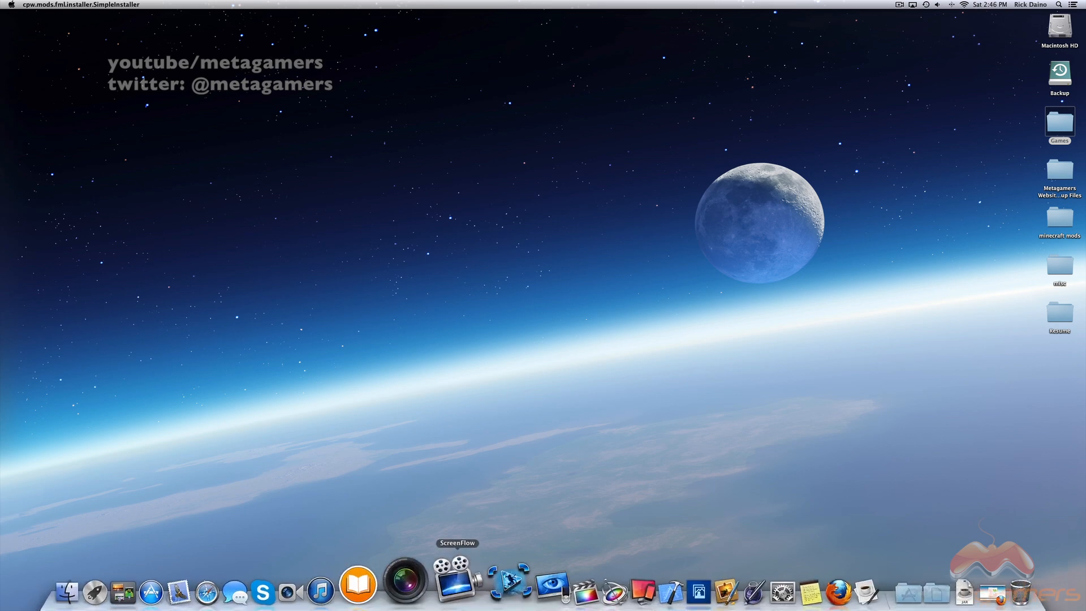
# Open pixelmonmod.com downloads, choose Download for 3.2.3, and skip the ad.
pyautogui.click(808, 591)
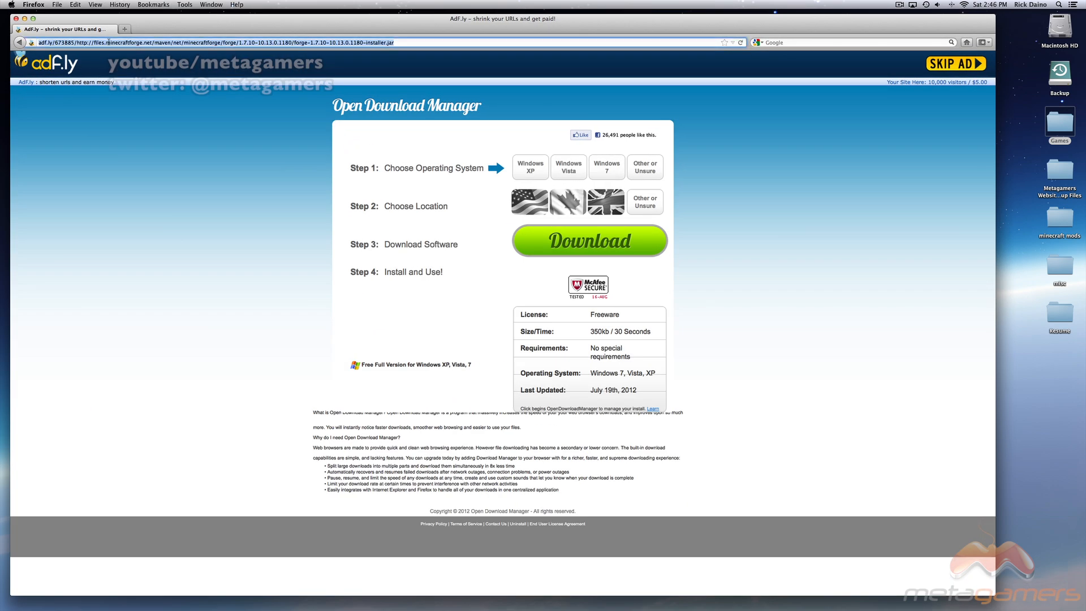
pyautogui.write('pixelmonmod.com')
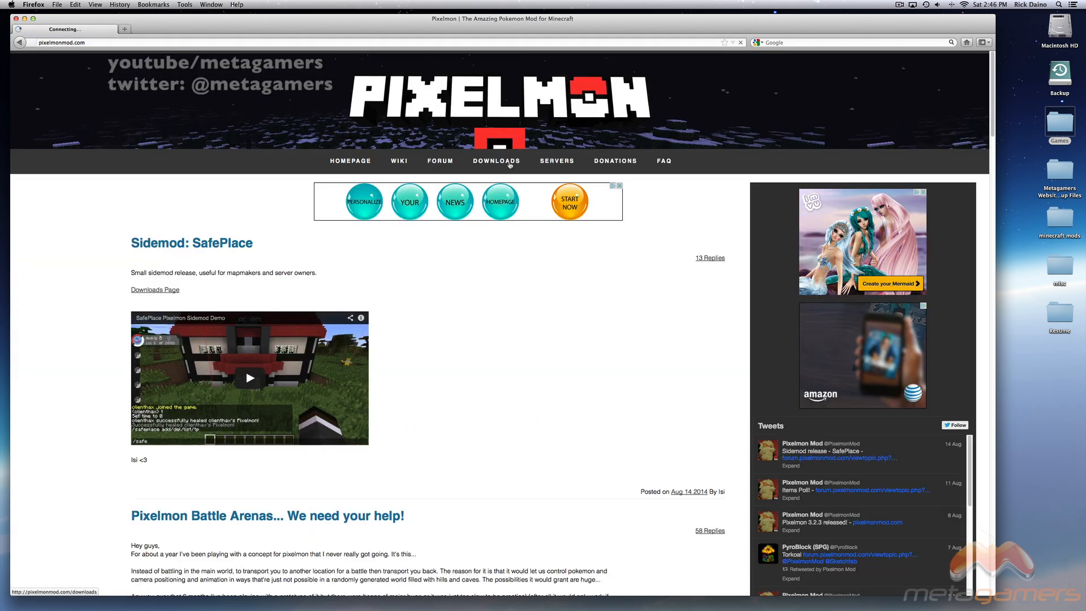
pyautogui.click(497, 161)
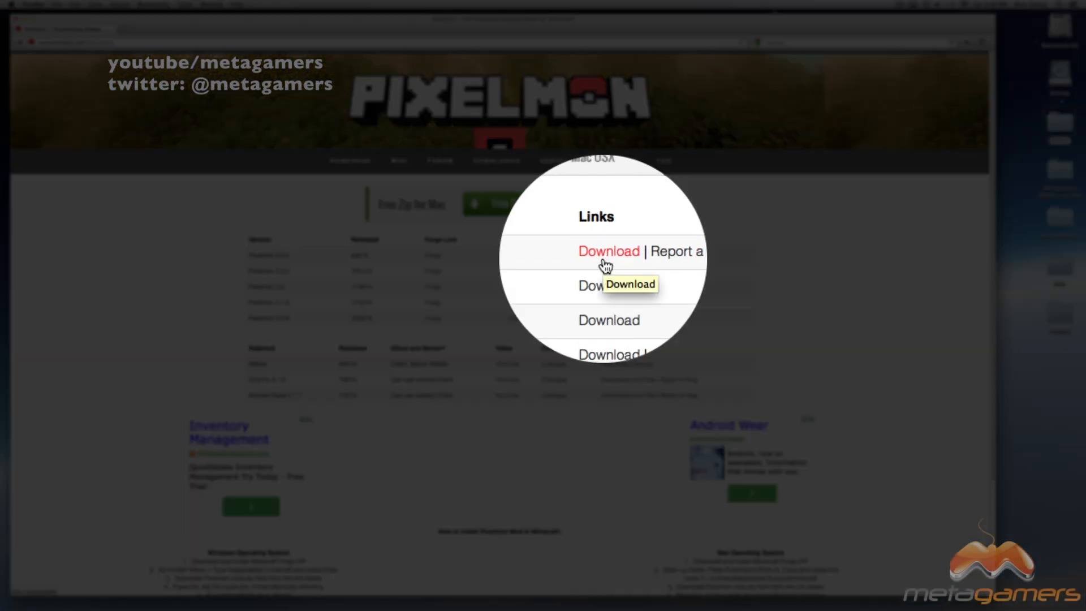
pyautogui.click(608, 251)
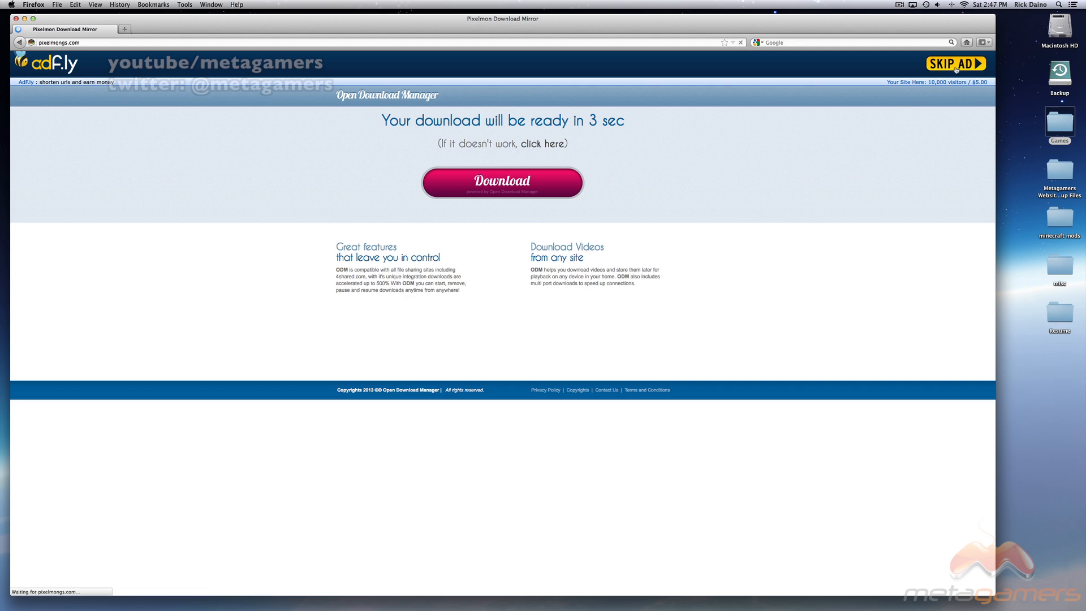
pyautogui.click(956, 63)
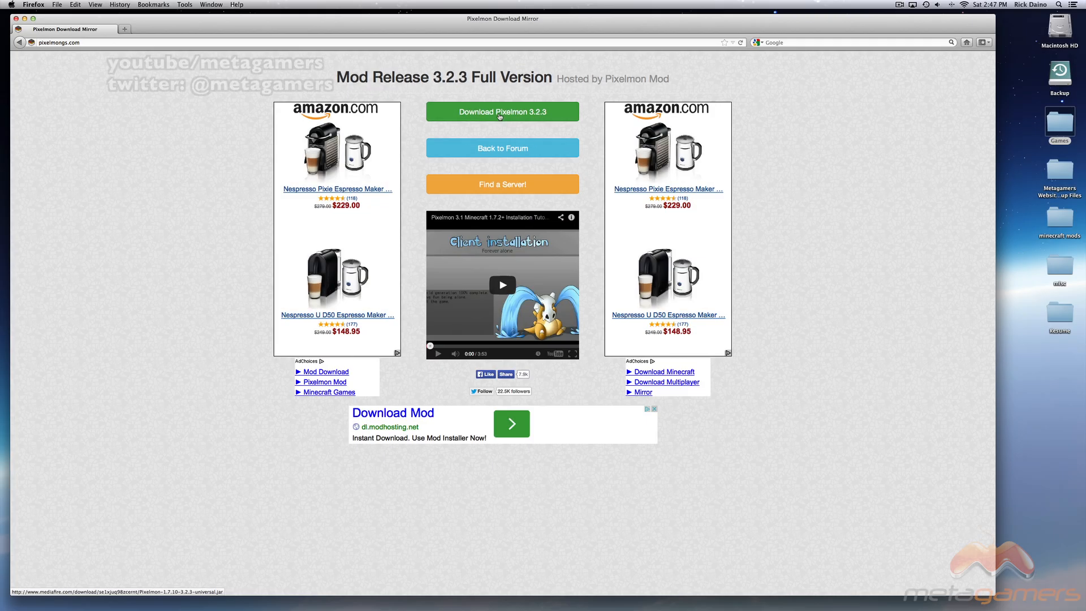
# Save Pixelmon-1.7.10-3.2.3-universal.jar, close the MacKeeper ad, and move the Downloads window aside.
pyautogui.click(502, 112)
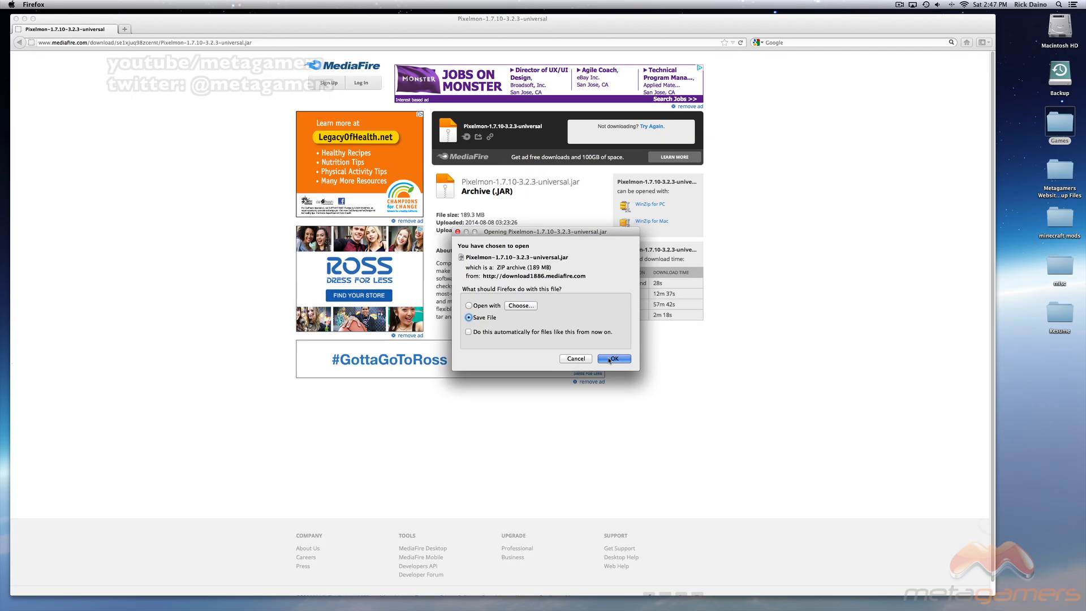
pyautogui.click(612, 358)
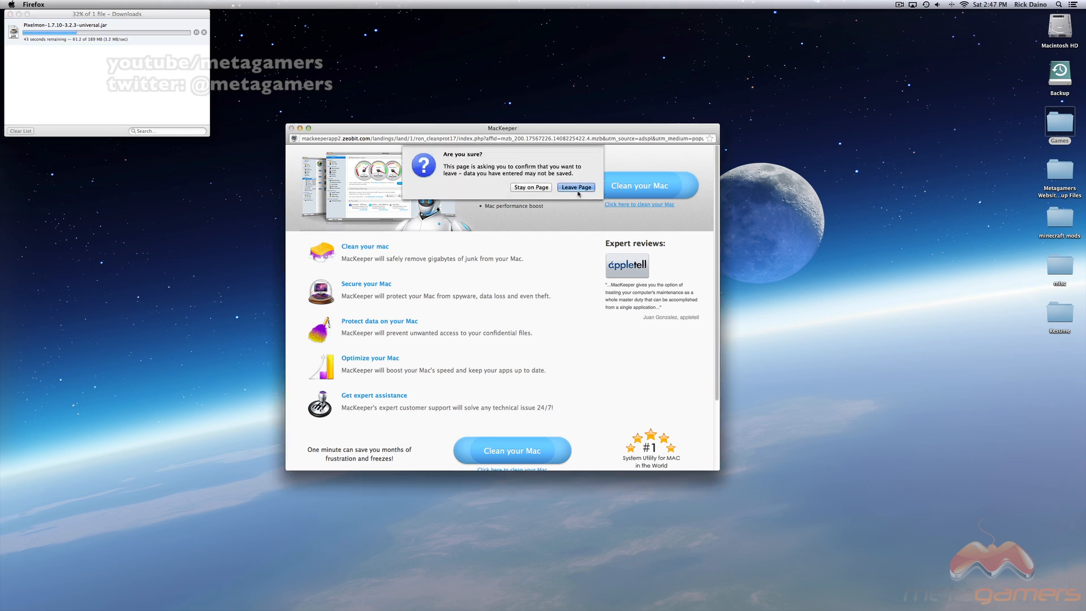
pyautogui.click(576, 187)
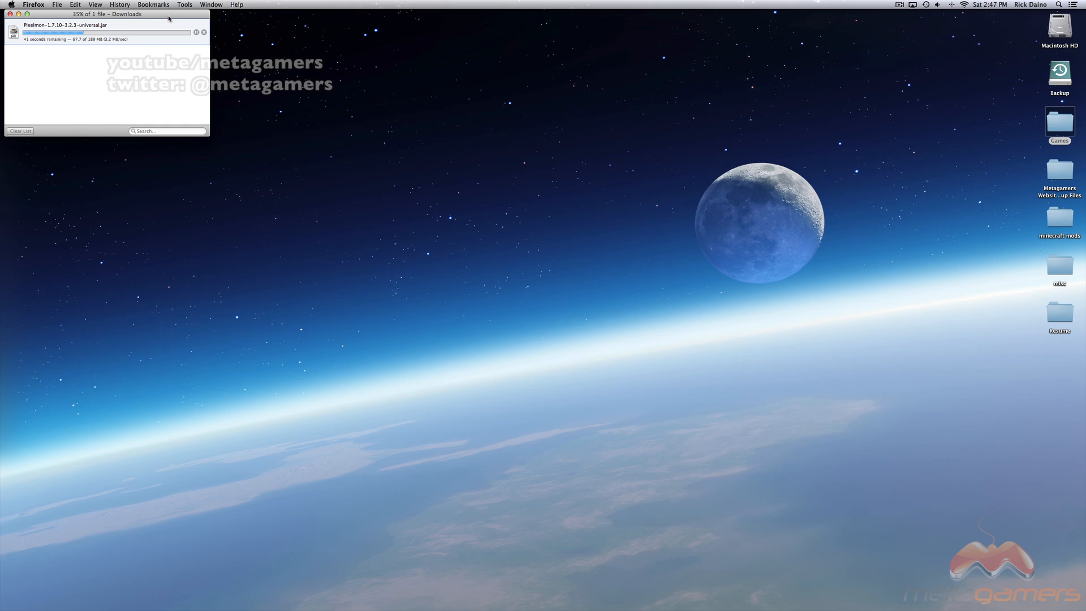
pyautogui.moveTo(106, 13); pyautogui.dragTo(850, 74)
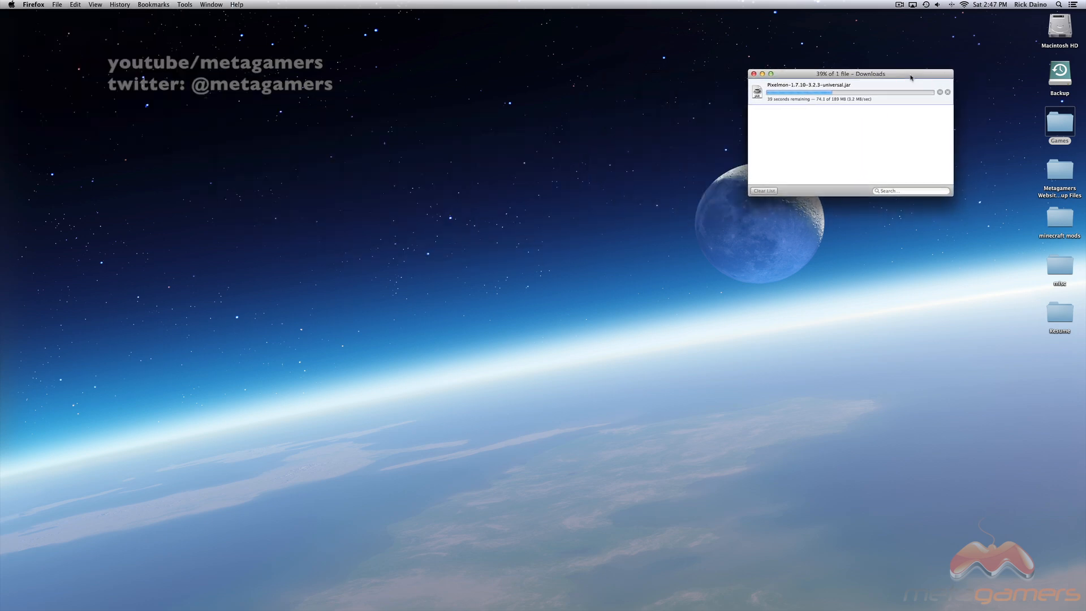
pyautogui.click(309, 132)
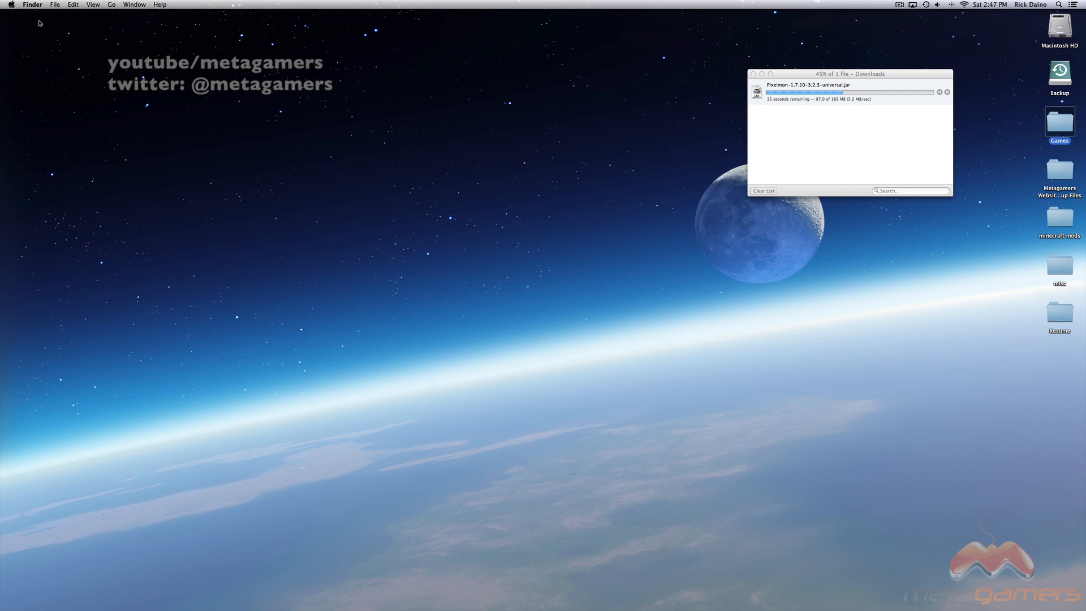
pyautogui.moveTo(49, 68)
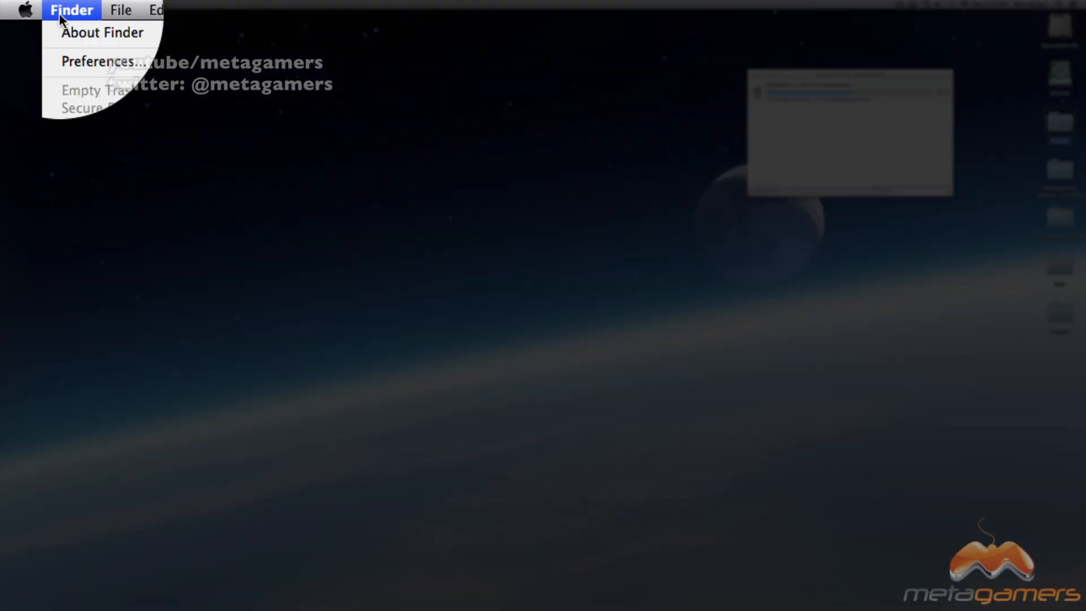
# Go to ~/Library/Application Support/ and open its minecraft folder.
pyautogui.click(52, 9)
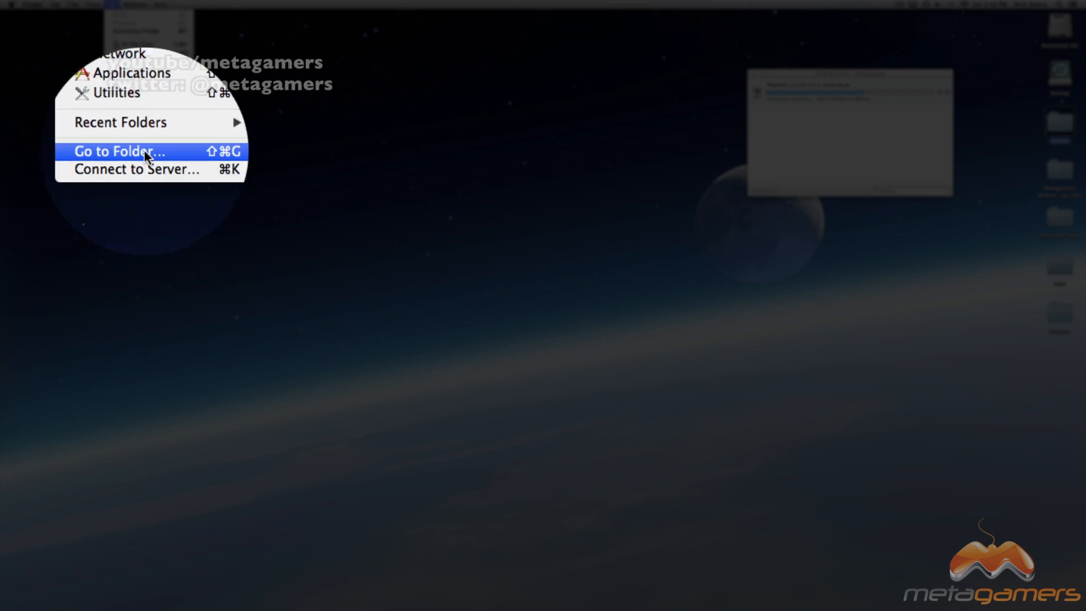
pyautogui.click(118, 151)
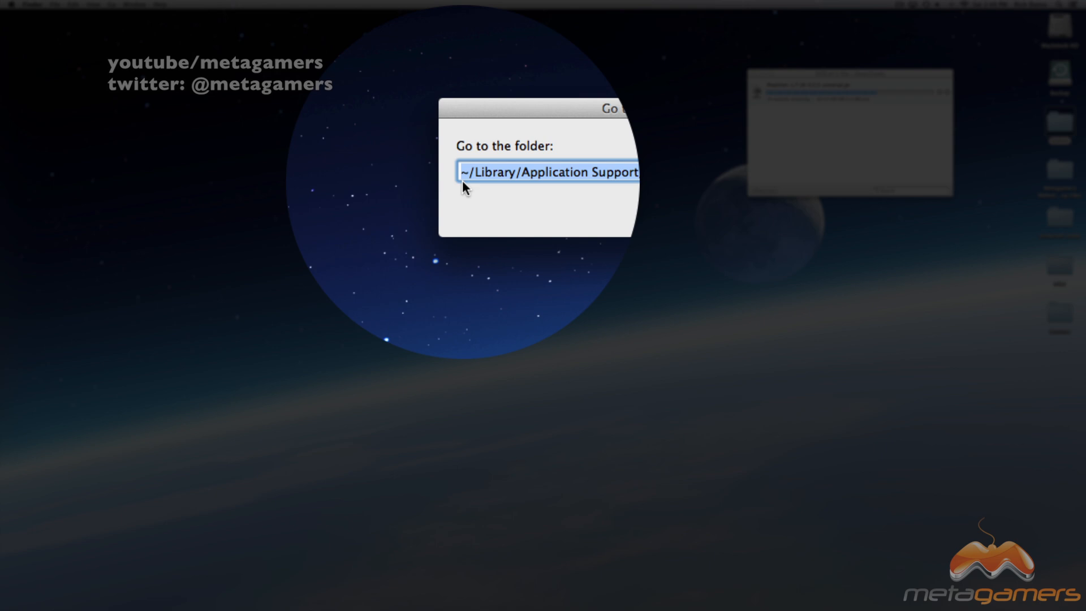
pyautogui.write('/')
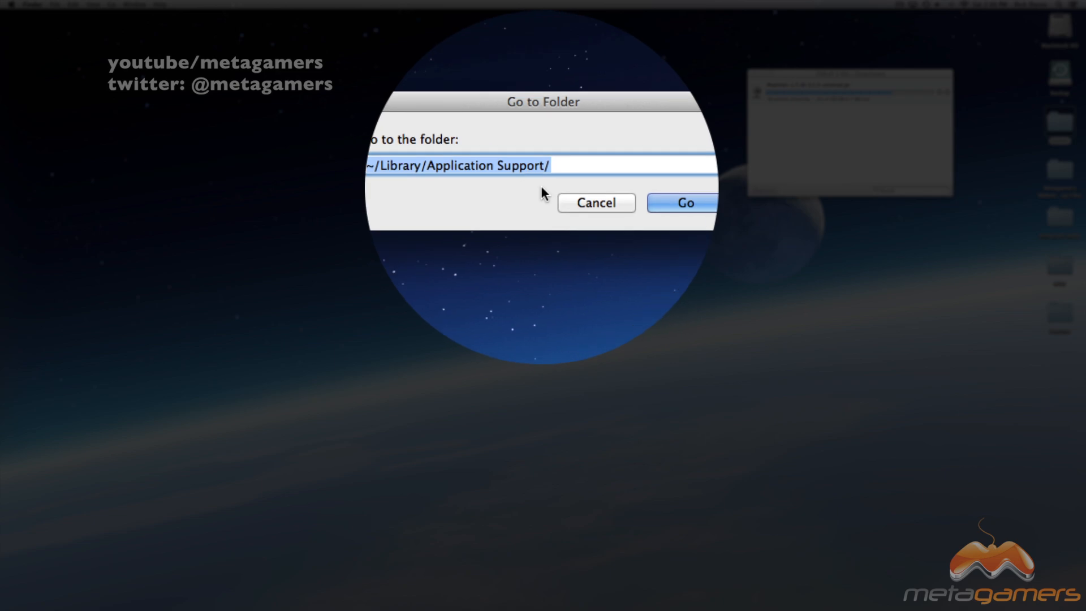
pyautogui.click(685, 203)
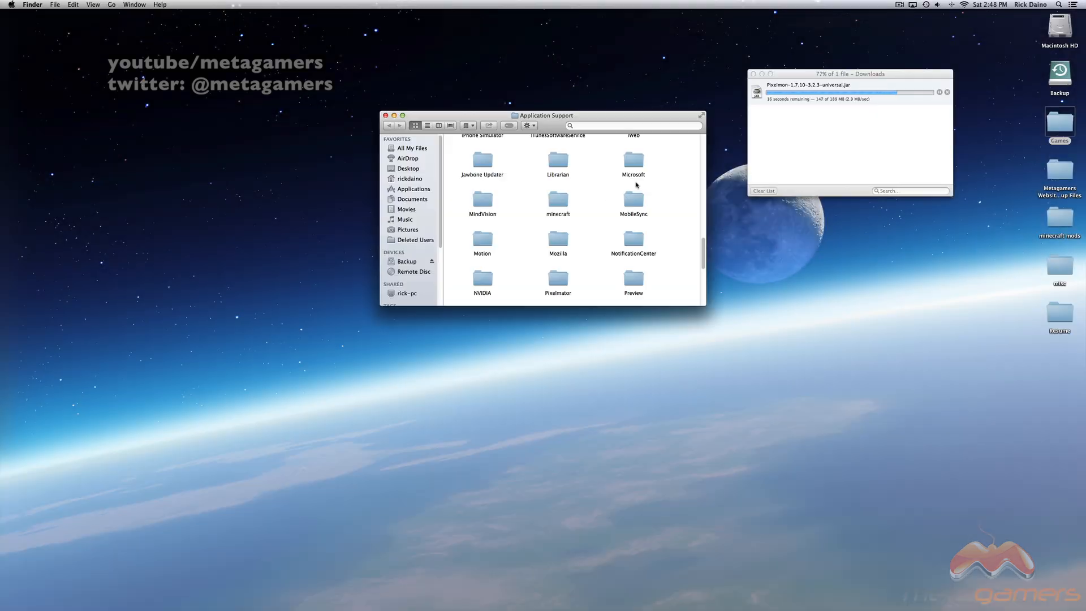
pyautogui.moveTo(672, 244)
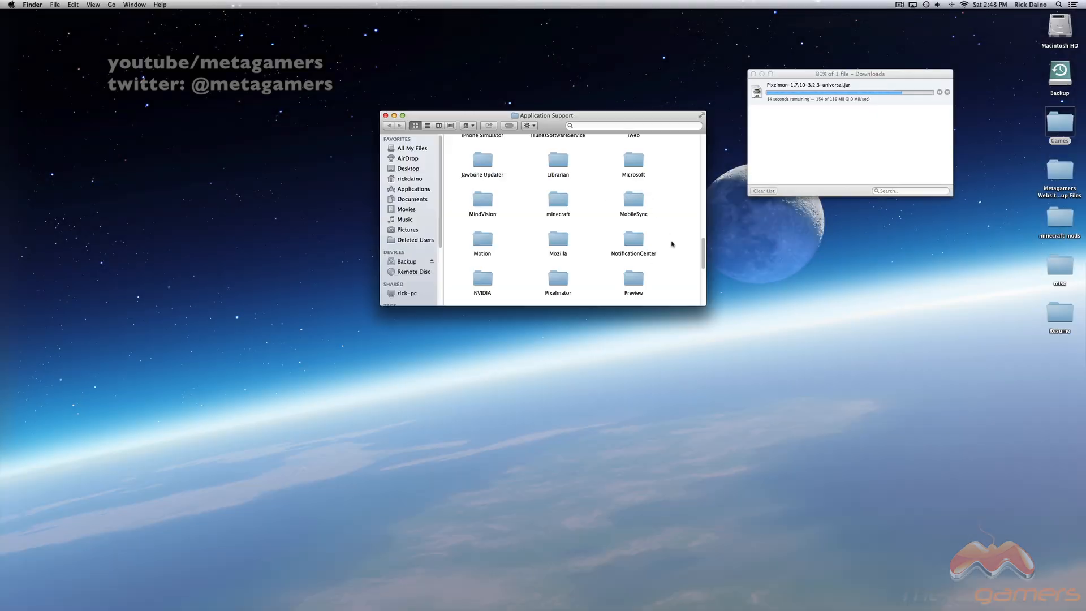
pyautogui.moveTo(673, 224)
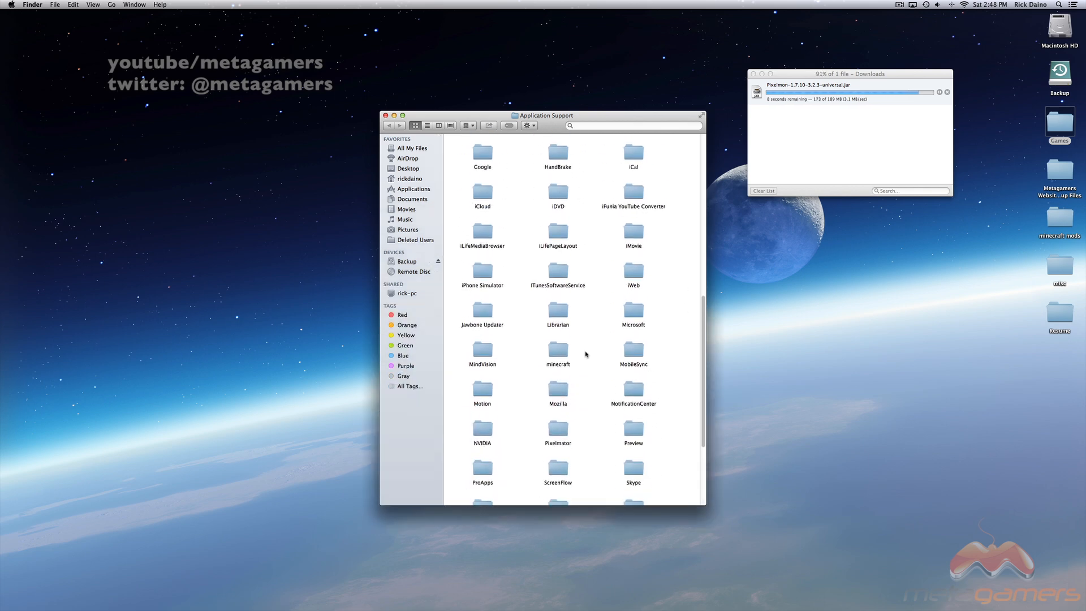
pyautogui.doubleClick(556, 350)
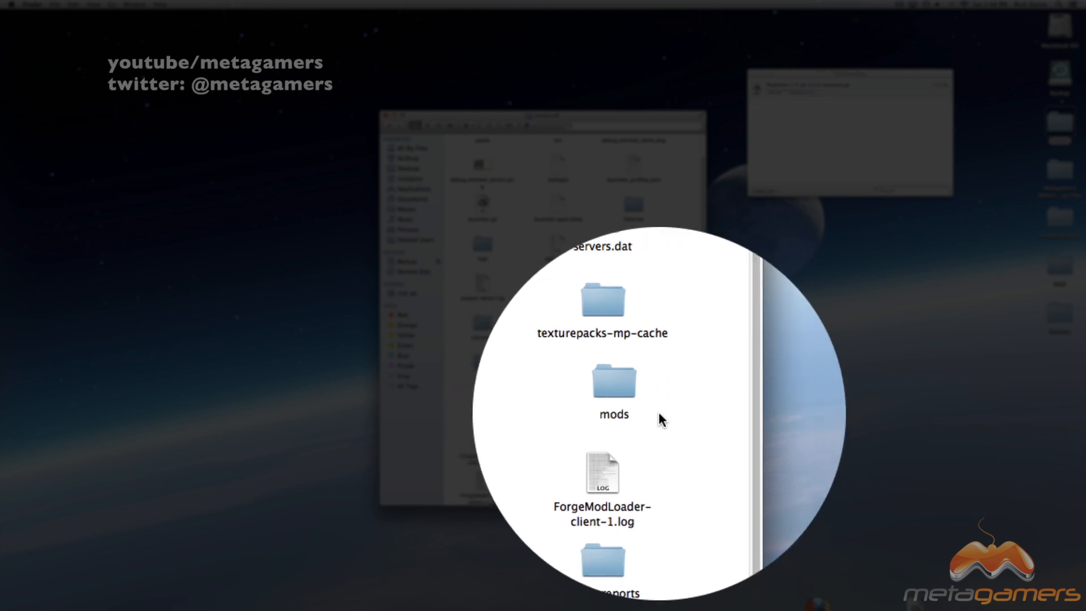
# Open the mods folder and drag the orespawn164v19 folder onto the desktop.
pyautogui.rightClick(658, 419)
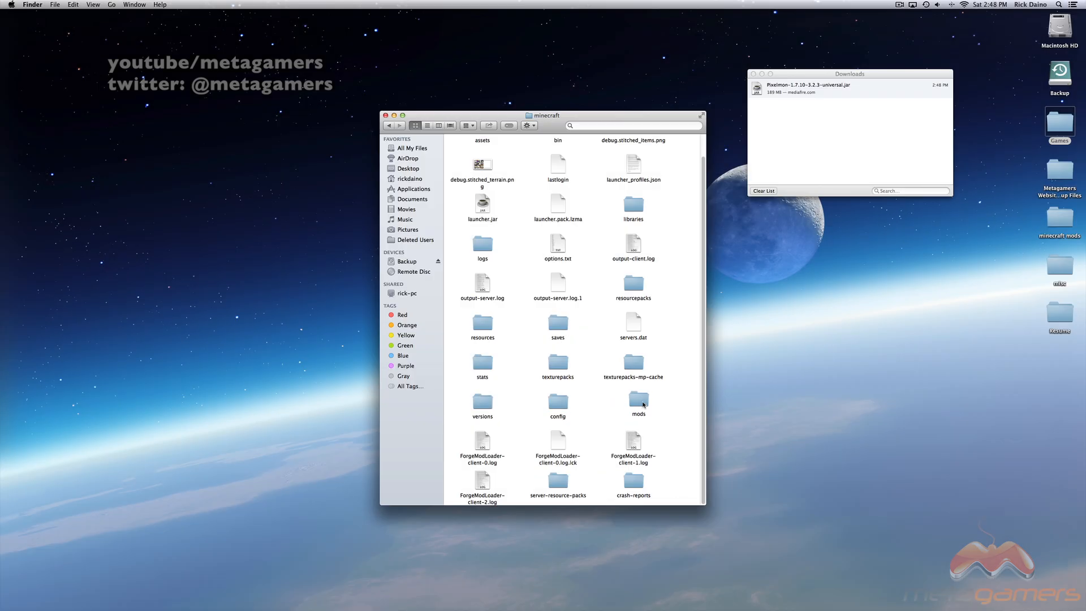
pyautogui.doubleClick(638, 401)
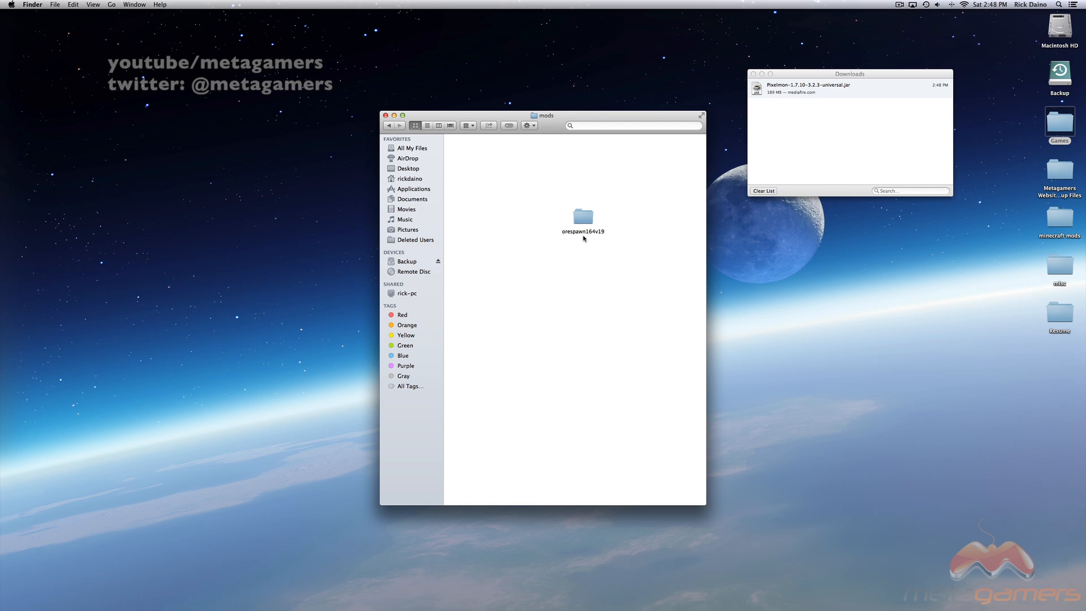
pyautogui.moveTo(758, 99)
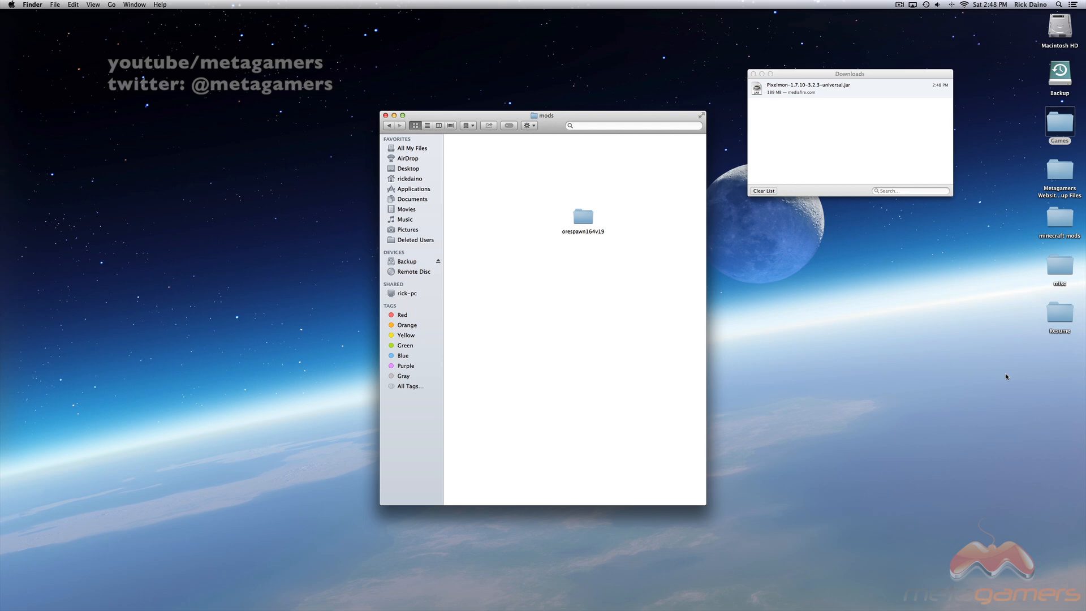
pyautogui.moveTo(635, 240)
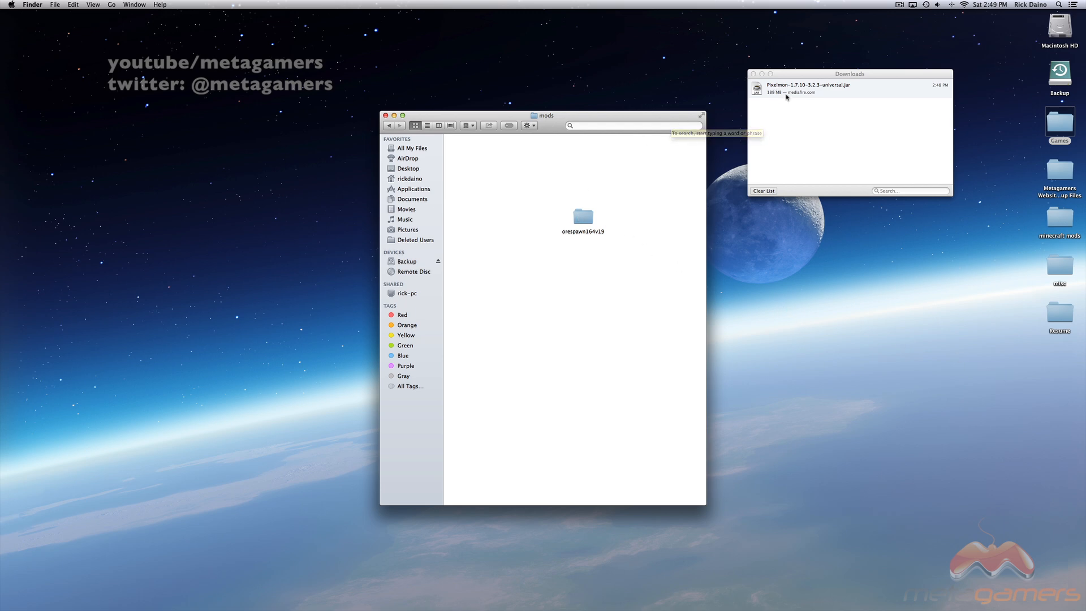
pyautogui.moveTo(583, 215); pyautogui.dragTo(688, 267)
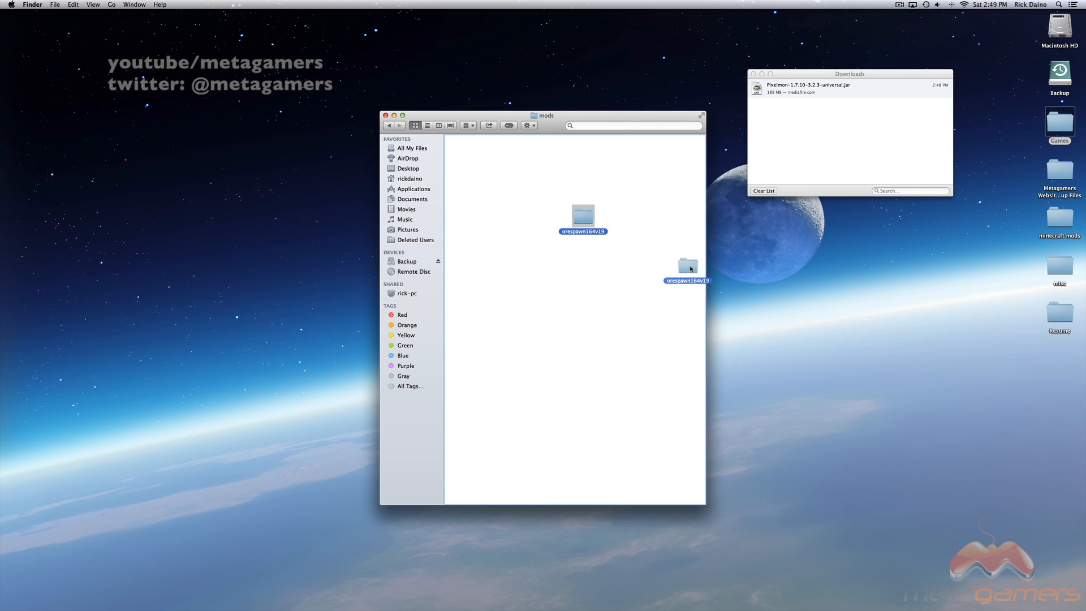
pyautogui.moveTo(688, 268); pyautogui.dragTo(1059, 320)
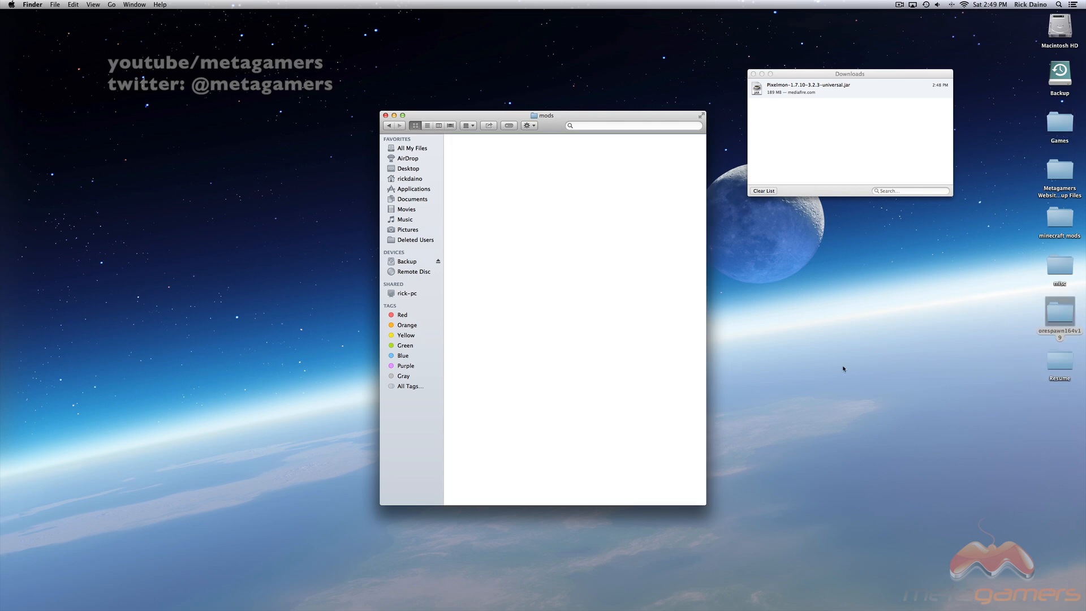
pyautogui.moveTo(766, 119)
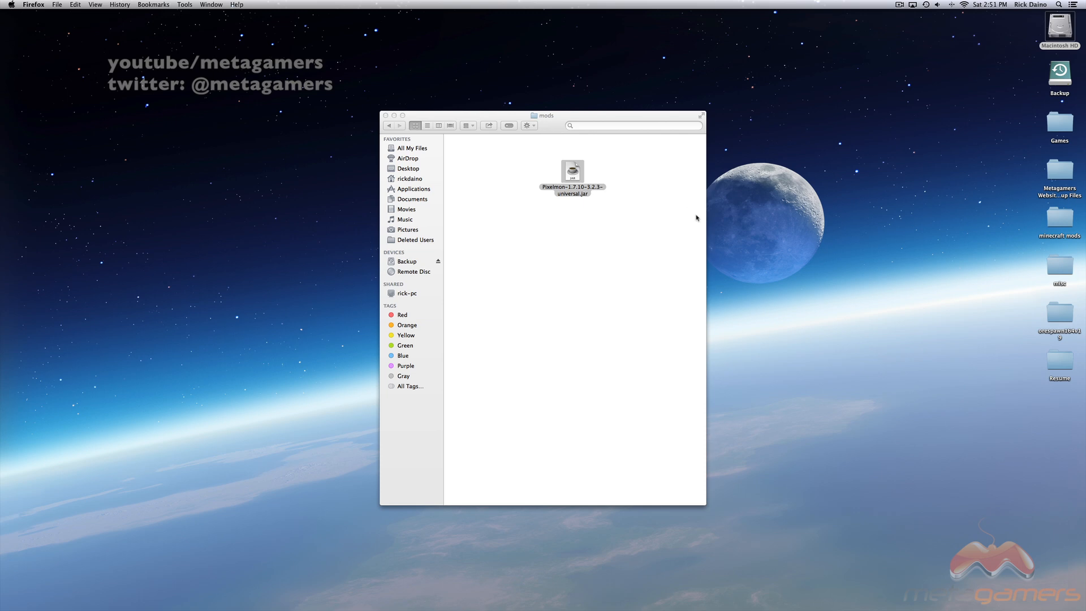
pyautogui.moveTo(688, 221)
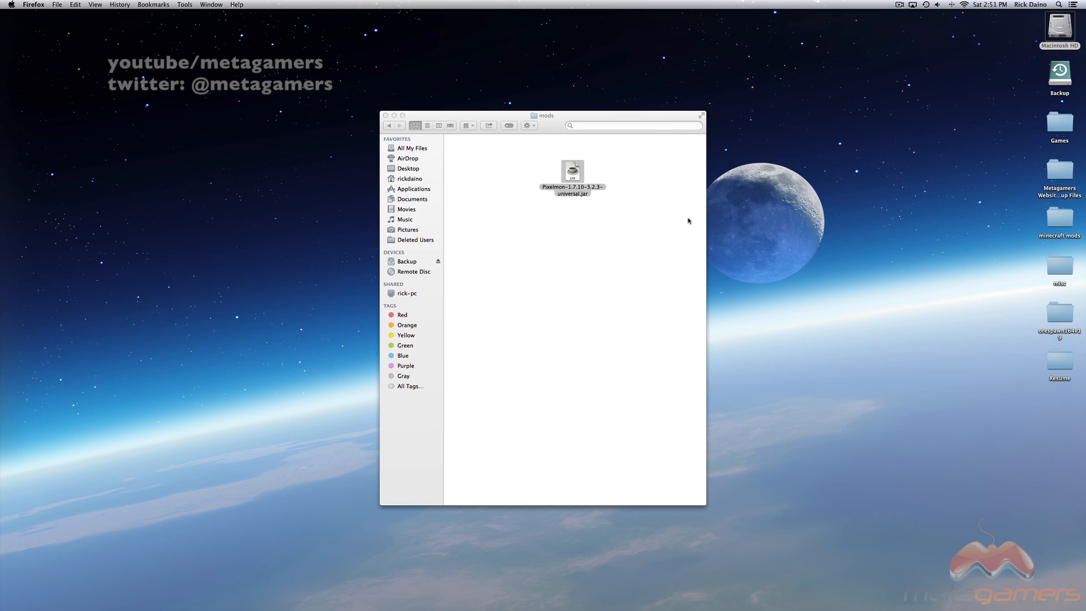
pyautogui.moveTo(658, 174)
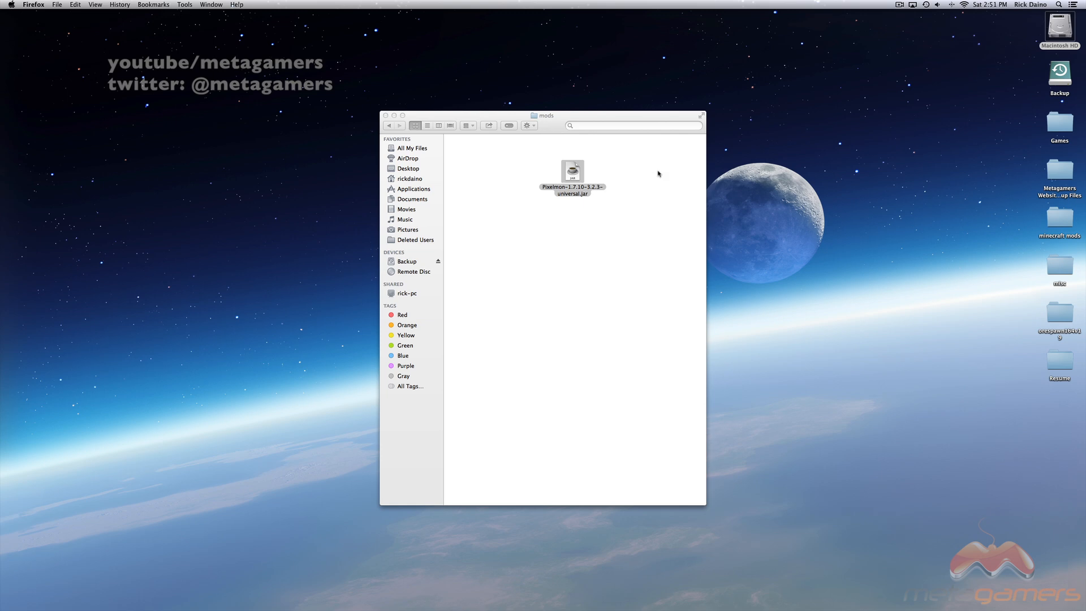
pyautogui.moveTo(648, 216)
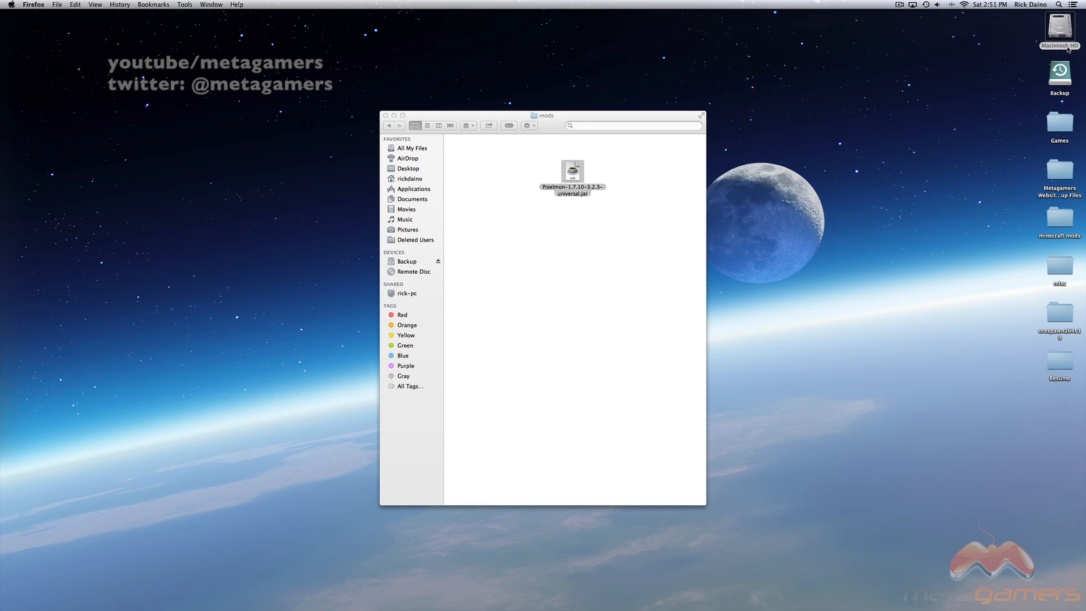
pyautogui.moveTo(963, 138)
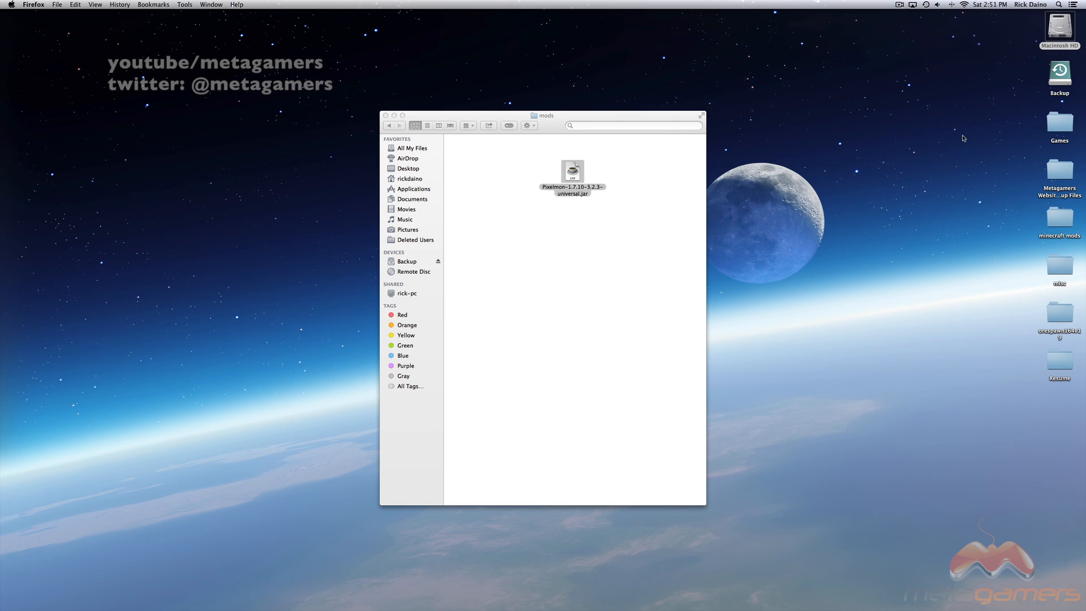
pyautogui.moveTo(603, 265)
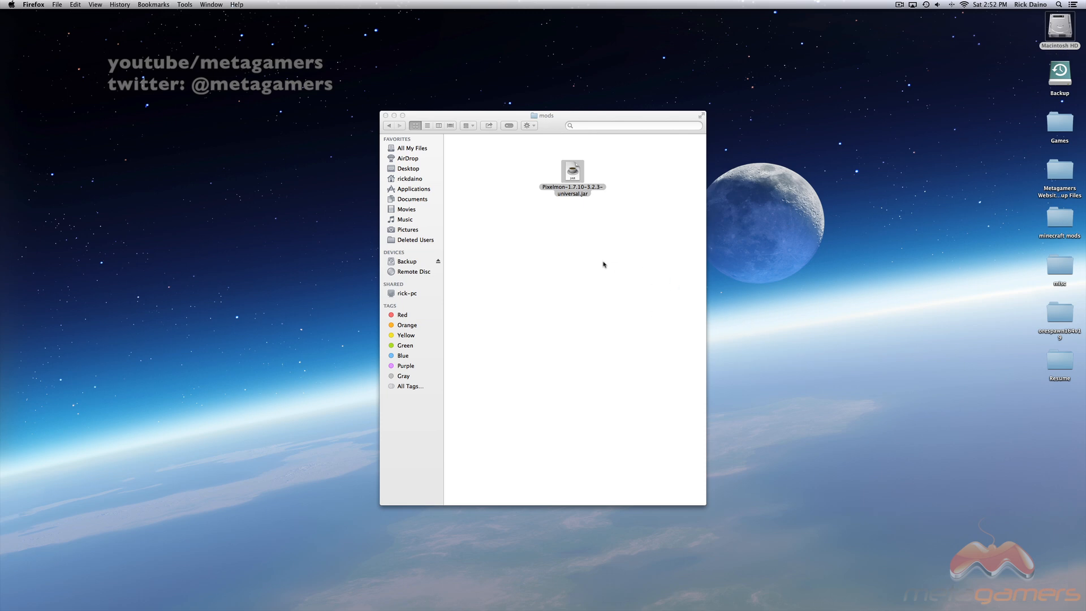
pyautogui.moveTo(545, 123)
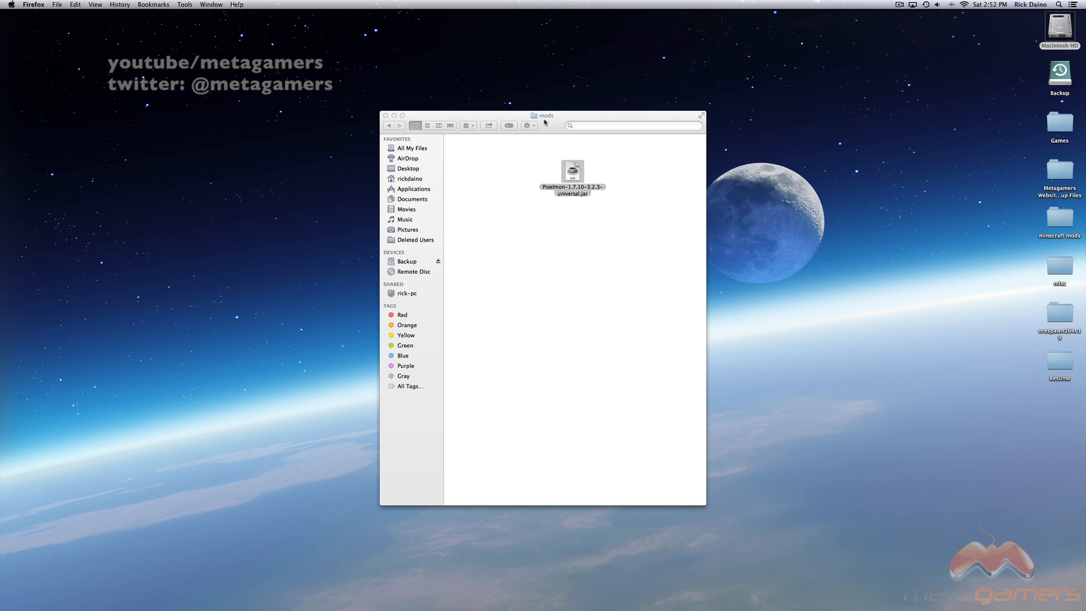
pyautogui.moveTo(528, 209)
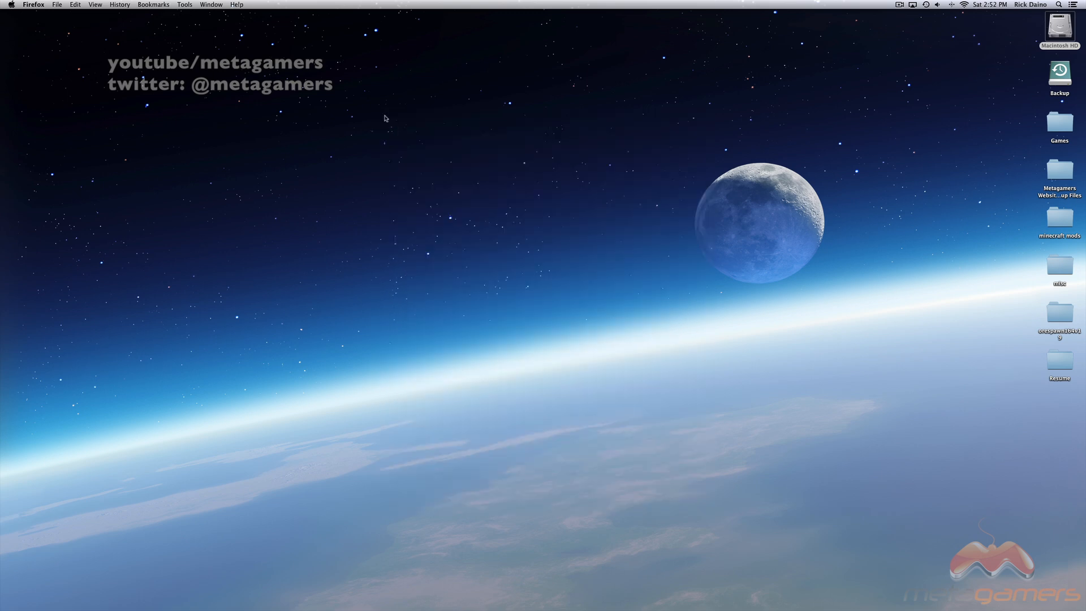
pyautogui.moveTo(1053, 127)
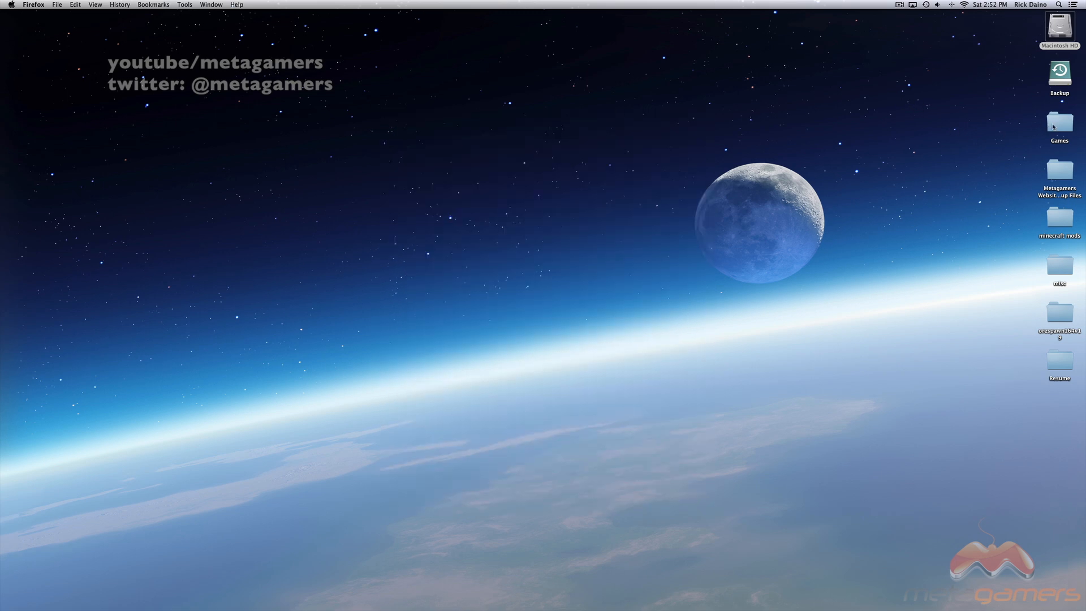
# Launch Minecraft from the desktop Games folder and pick the Forge profile.
pyautogui.doubleClick(1059, 118)
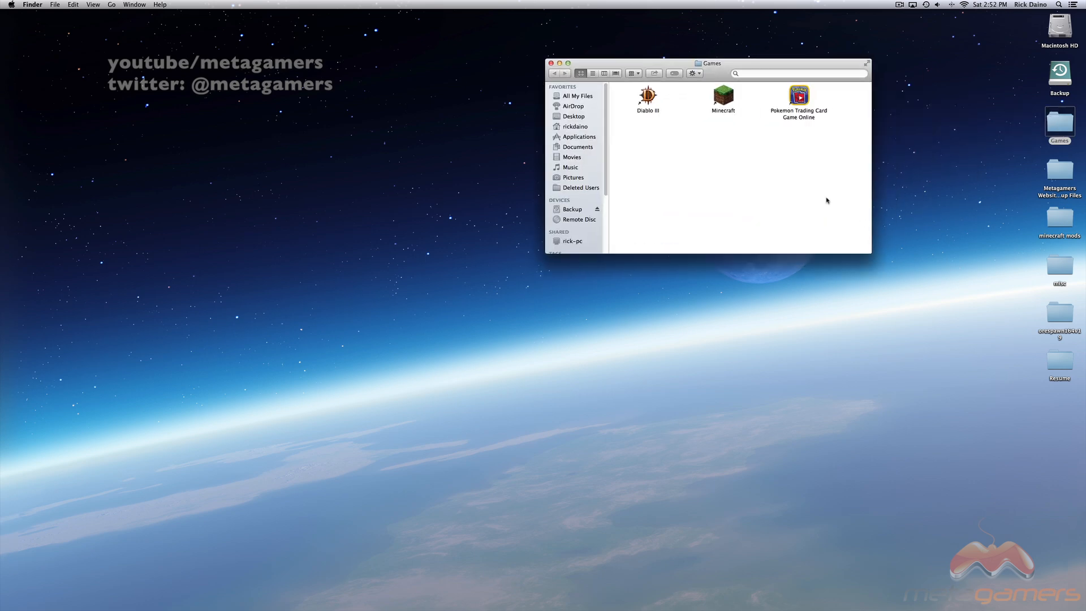
pyautogui.doubleClick(723, 95)
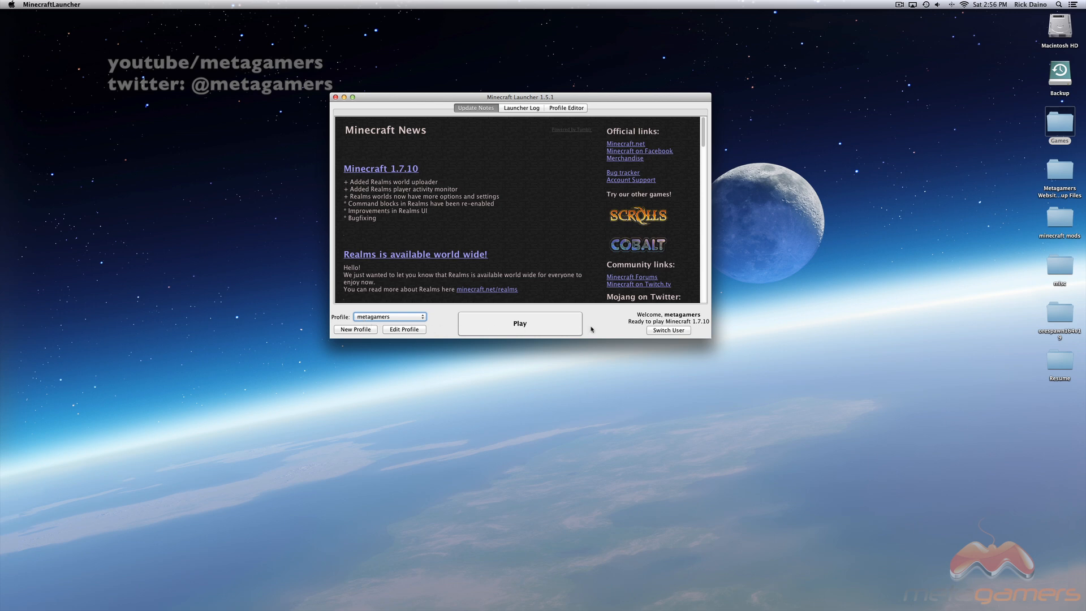
pyautogui.moveTo(633, 330)
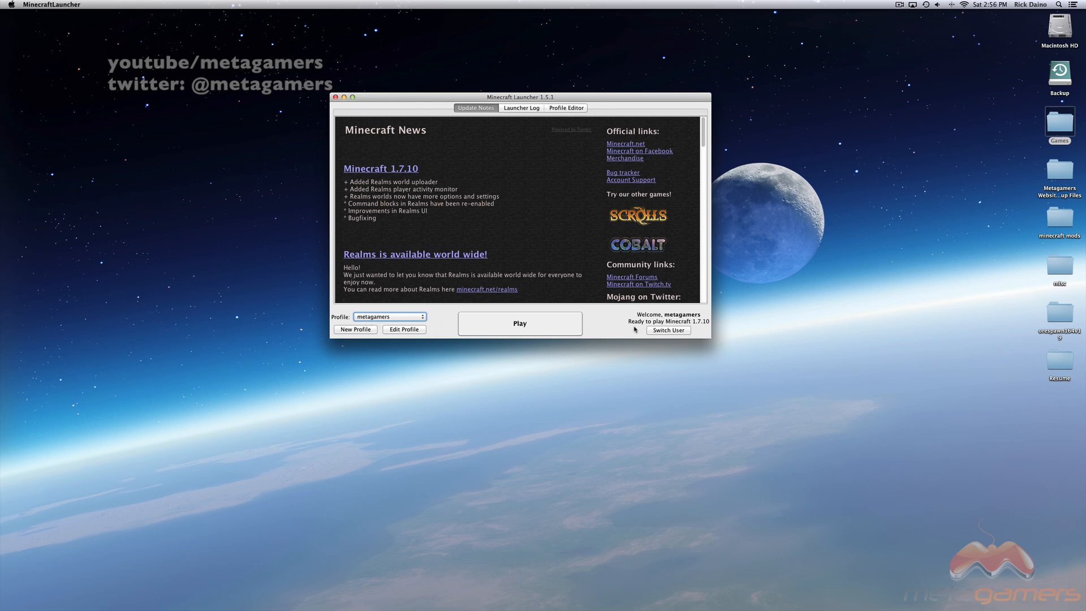
pyautogui.moveTo(641, 330)
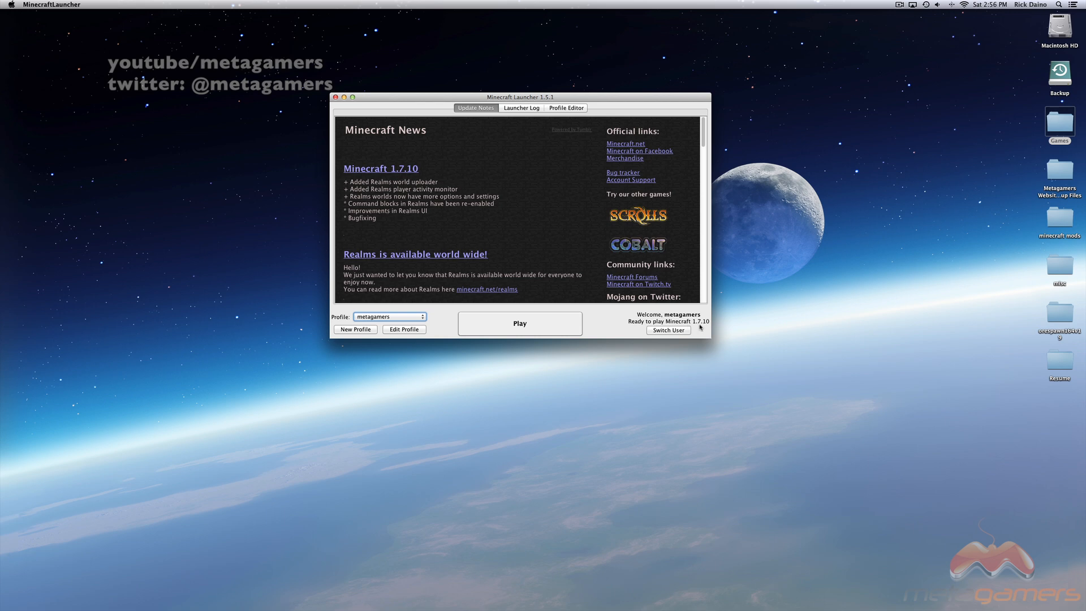
pyautogui.moveTo(710, 326)
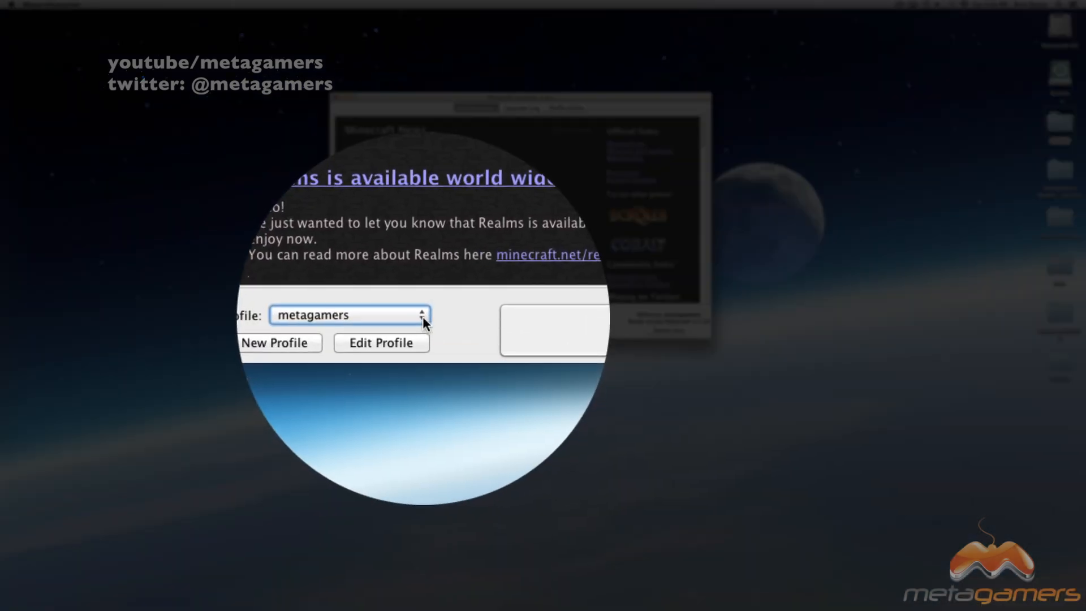
pyautogui.click(421, 315)
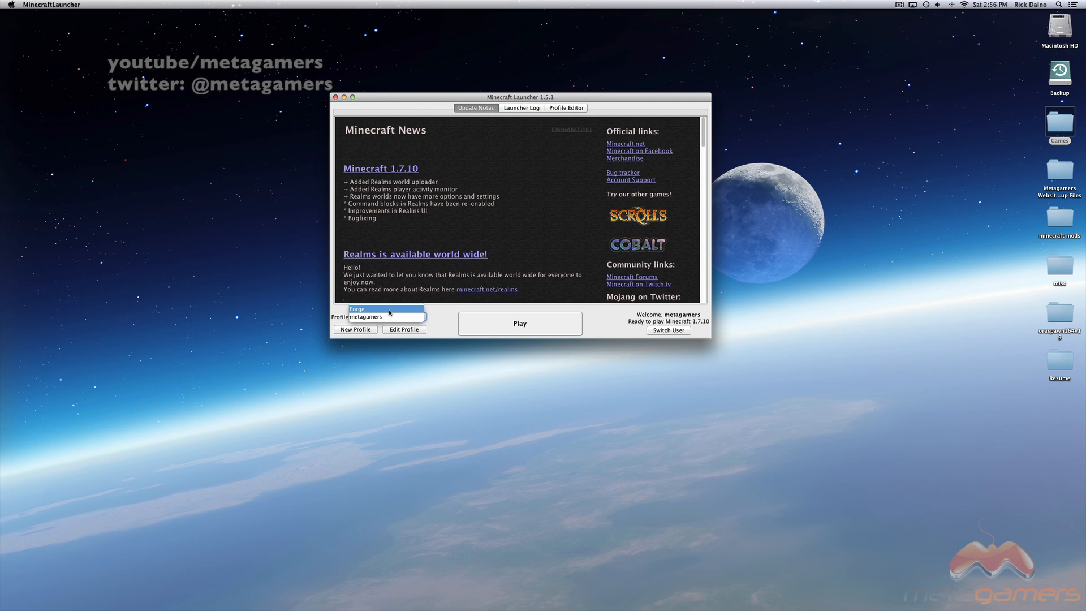
pyautogui.click(357, 309)
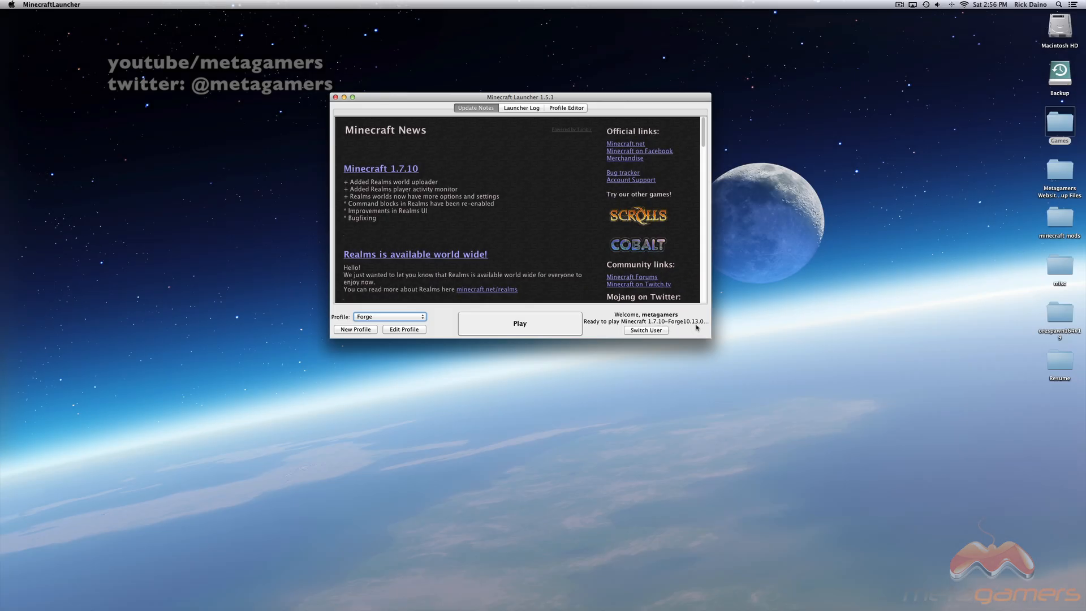
pyautogui.moveTo(432, 333)
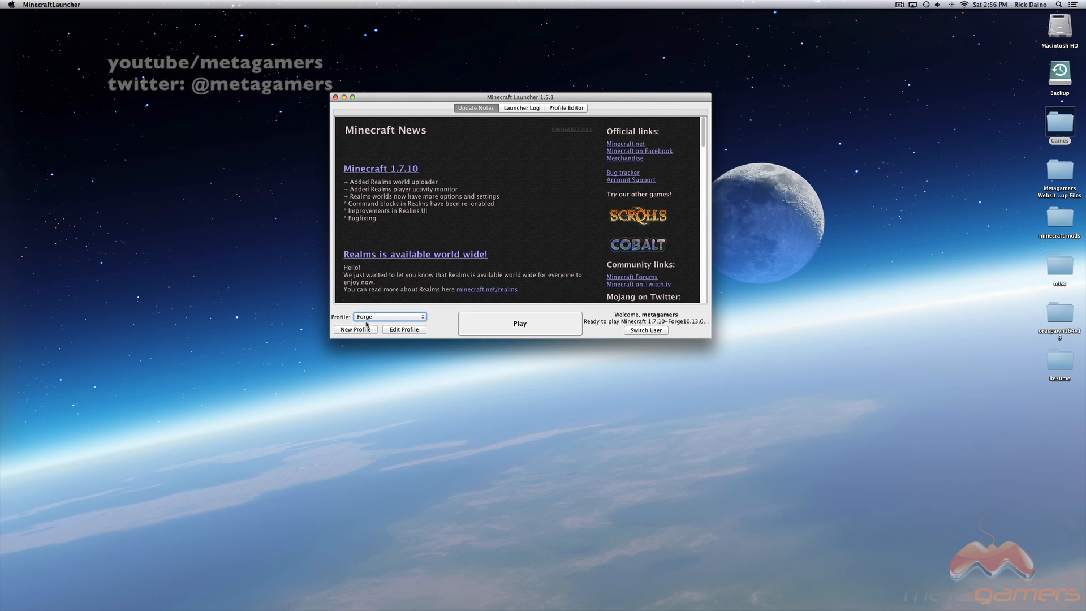
# Change the Forge profile's name to 'Pixelmon' and save the profile.
pyautogui.click(404, 329)
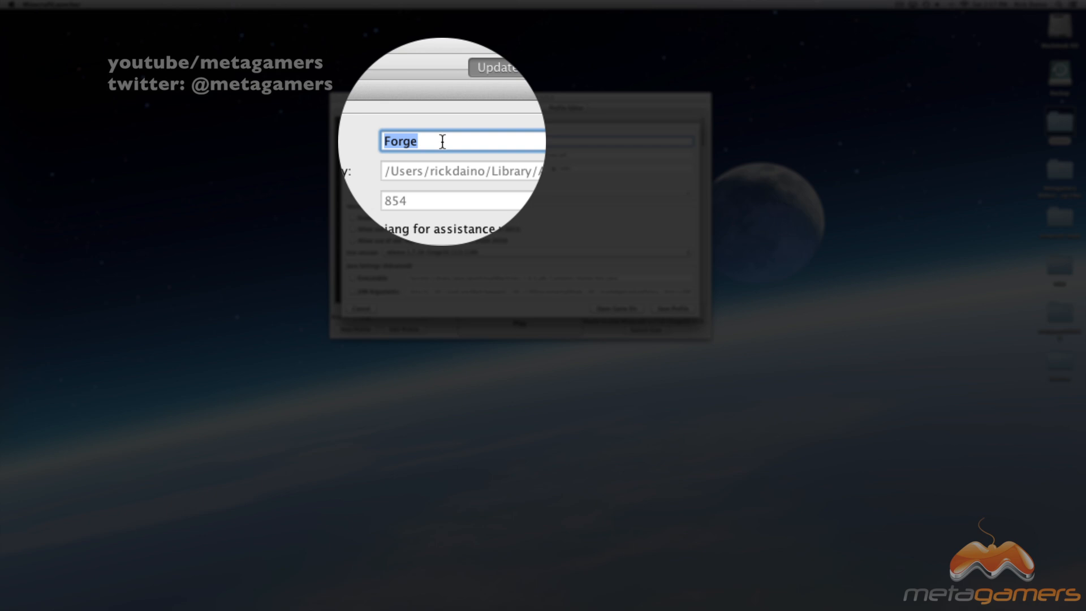
pyautogui.write('Pix')
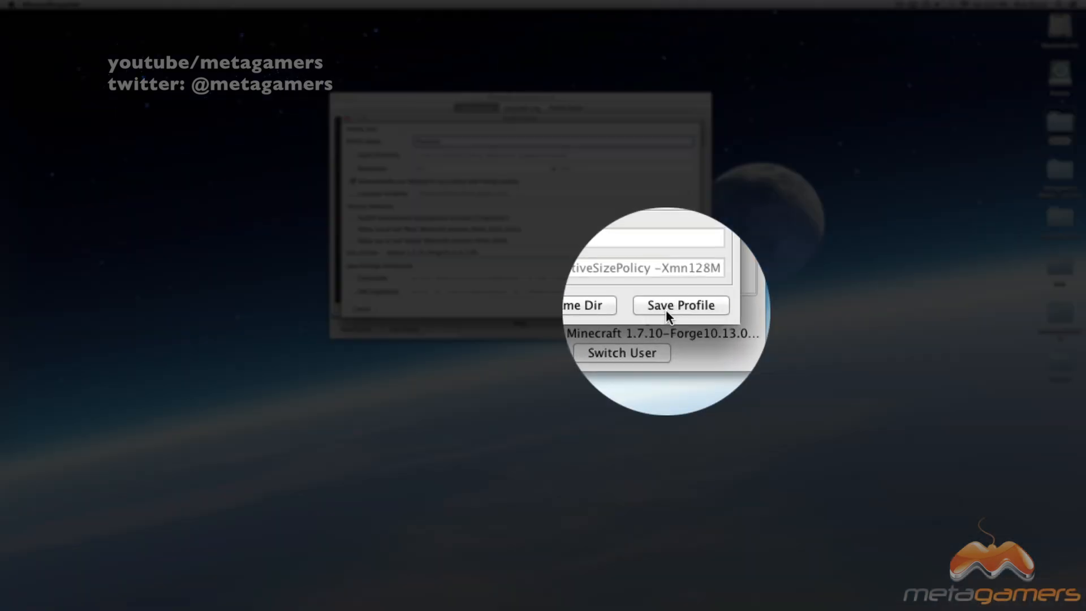
pyautogui.click(680, 306)
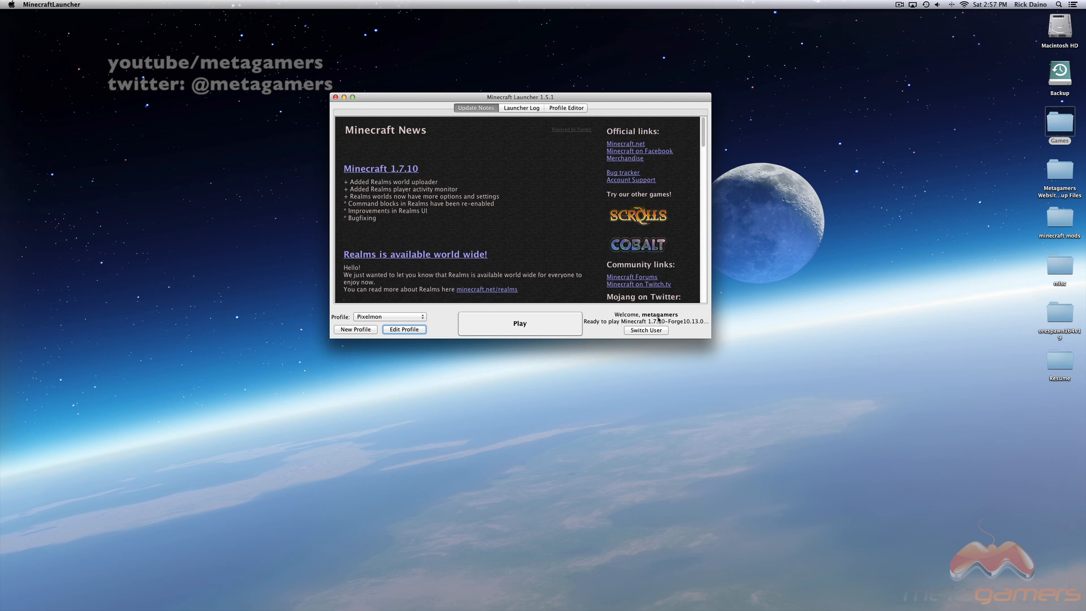
pyautogui.moveTo(1059, 322)
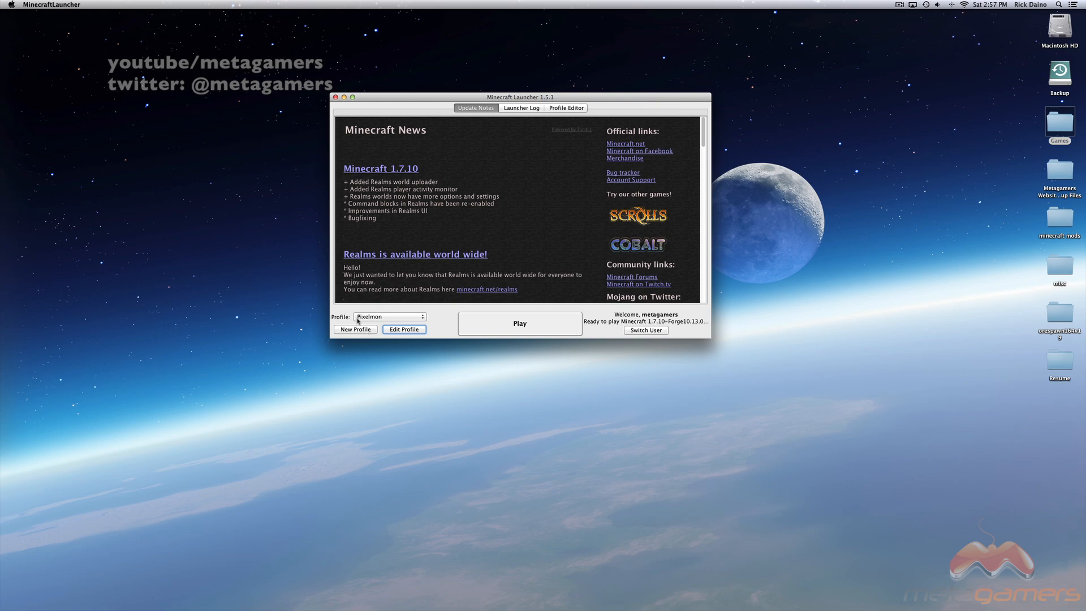
pyautogui.moveTo(372, 323)
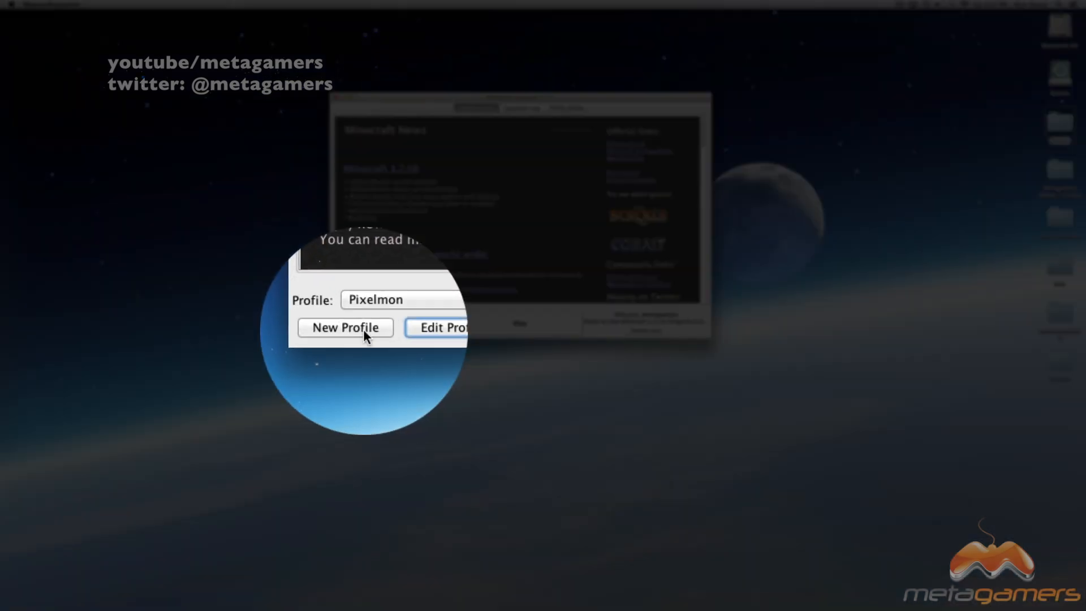
# Add a profile named 'Orespawn' using release 1.6.4-Forge9.11.1.965 and save it.
pyautogui.click(345, 327)
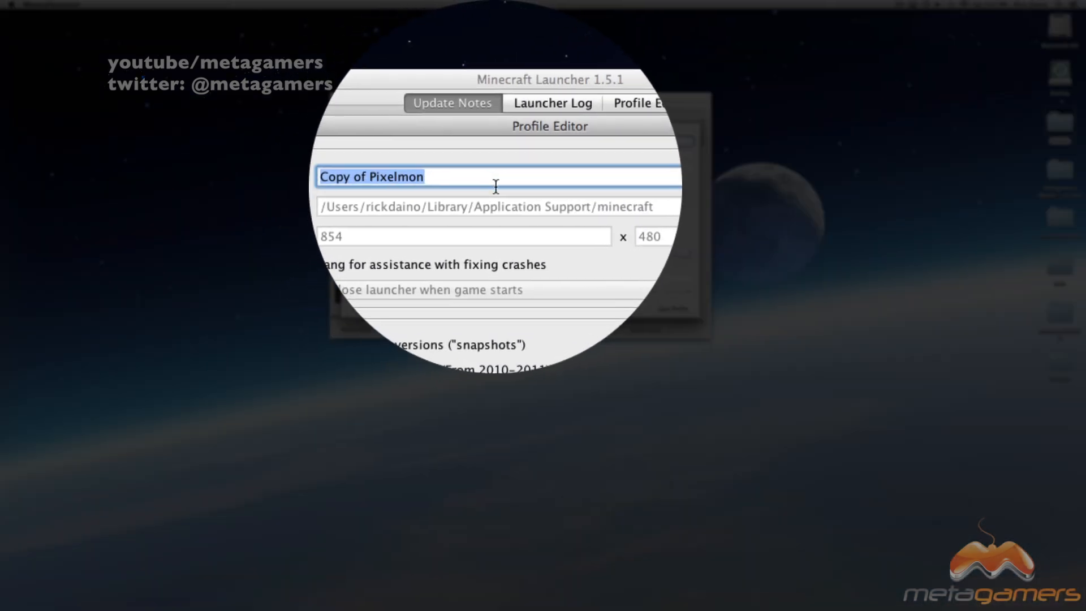
pyautogui.write('Or')
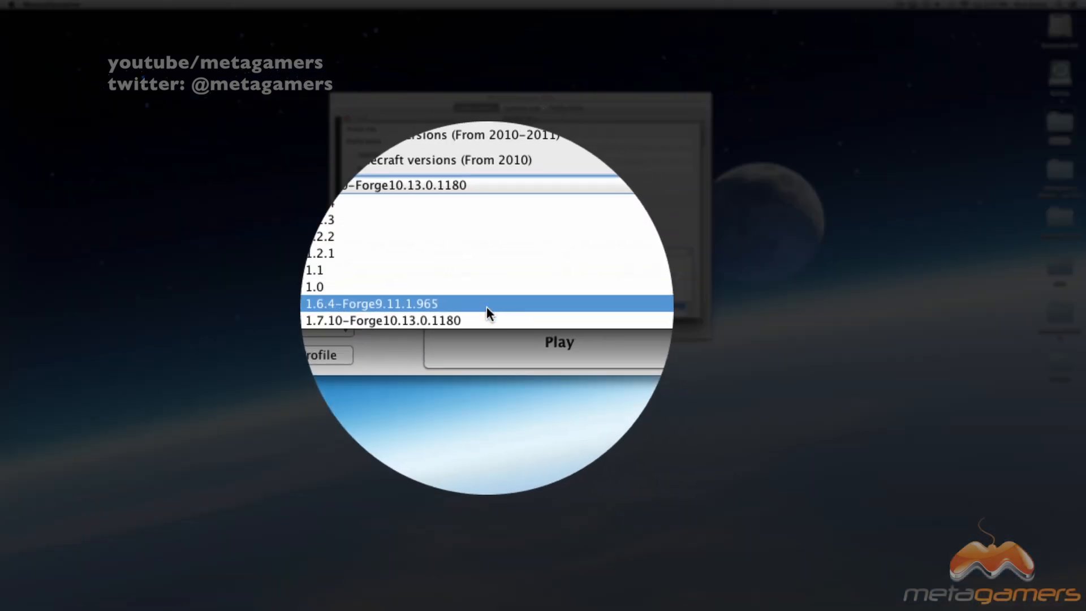
pyautogui.click(374, 303)
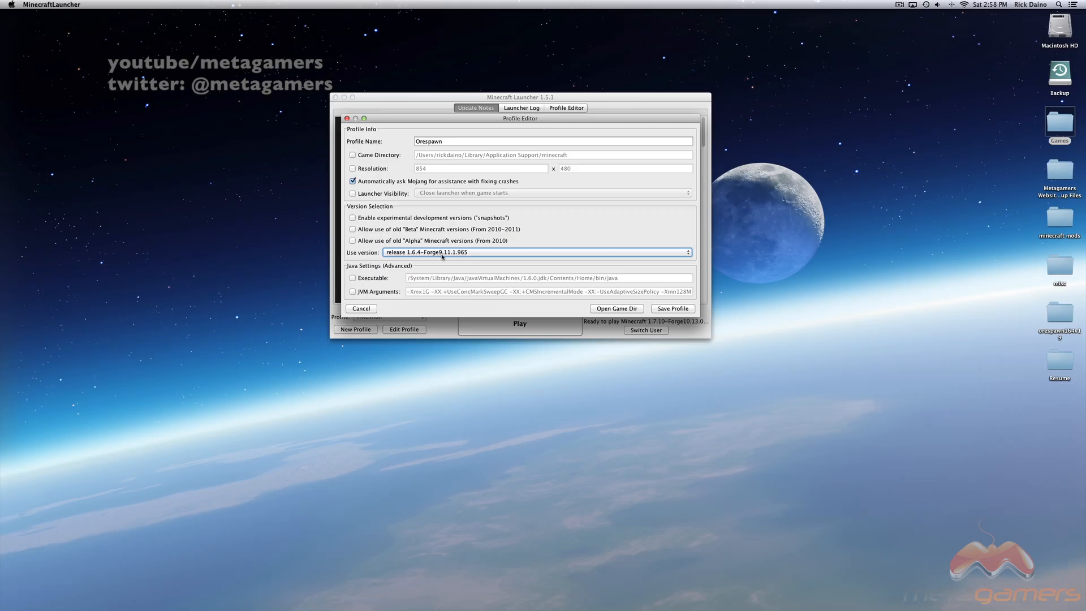
pyautogui.click(360, 308)
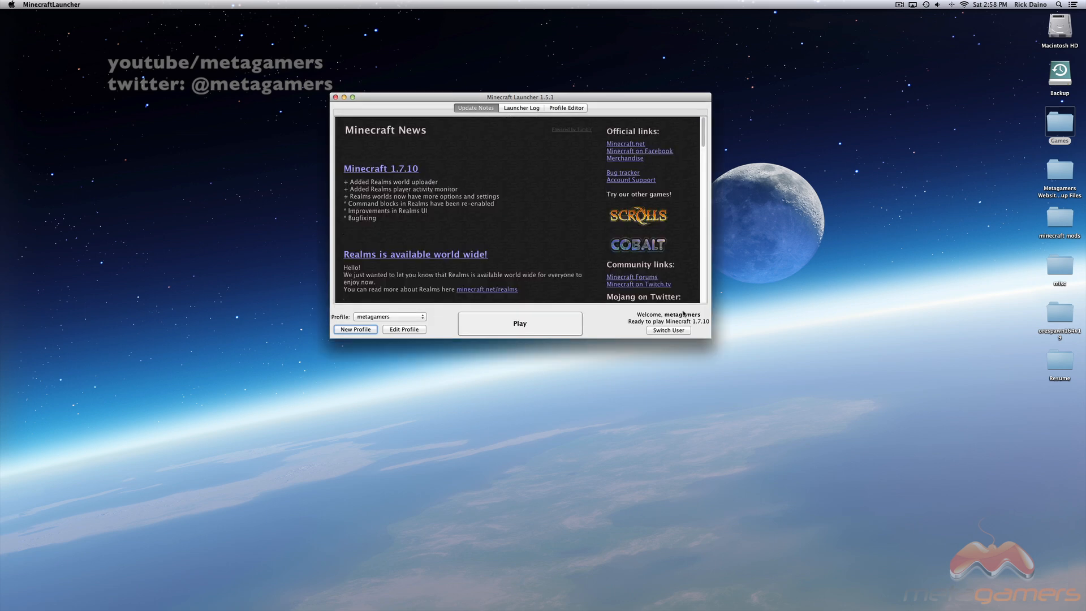
# Select the Pixelmon profile and launch Minecraft 1.7.10 with Forge and its 4 mods.
pyautogui.click(389, 317)
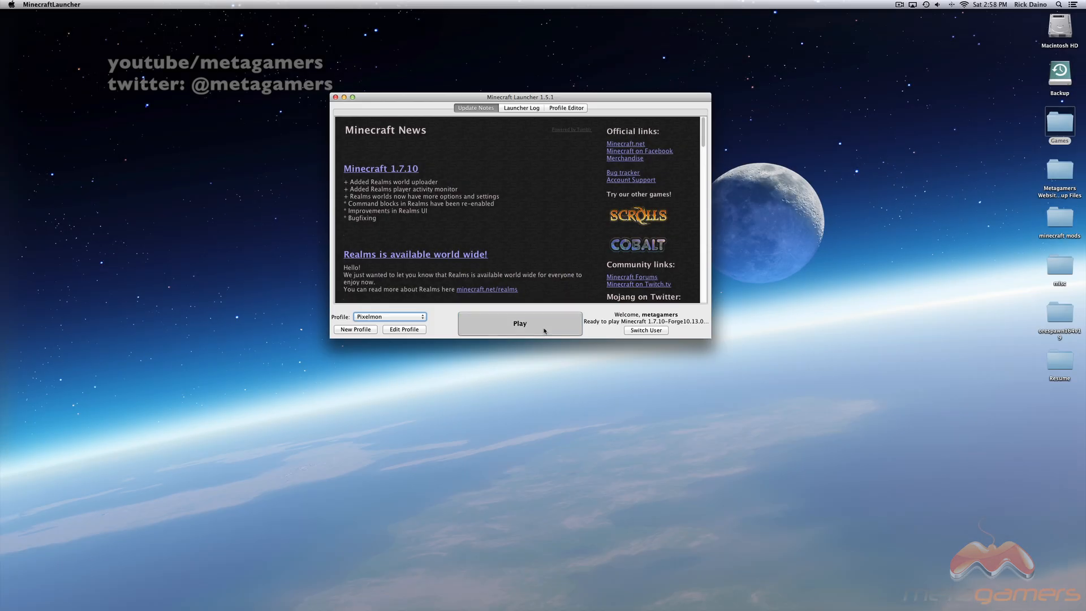
pyautogui.click(519, 323)
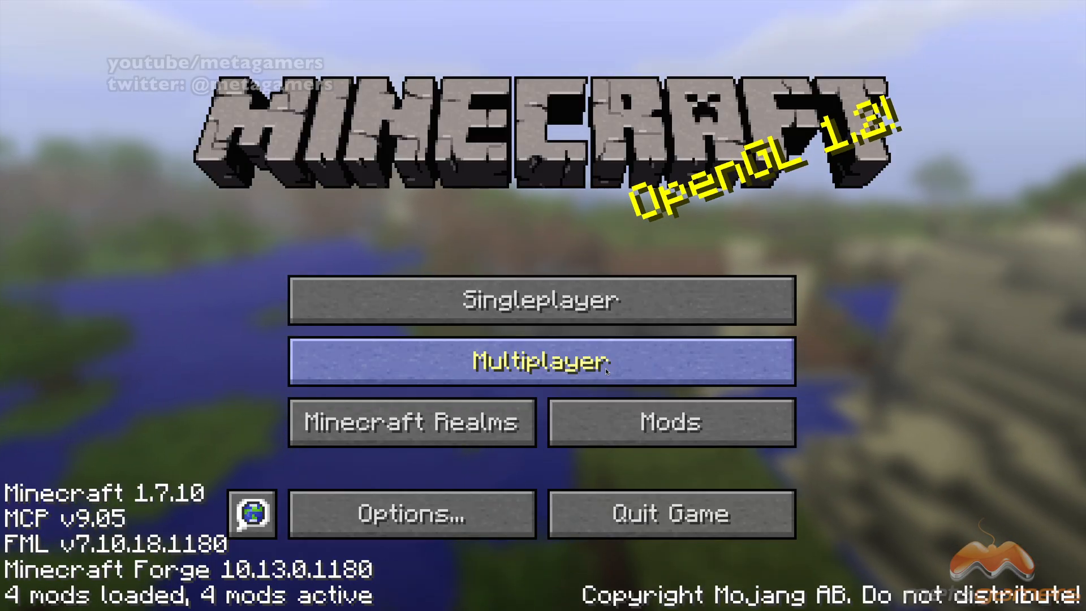
pyautogui.moveTo(521, 444)
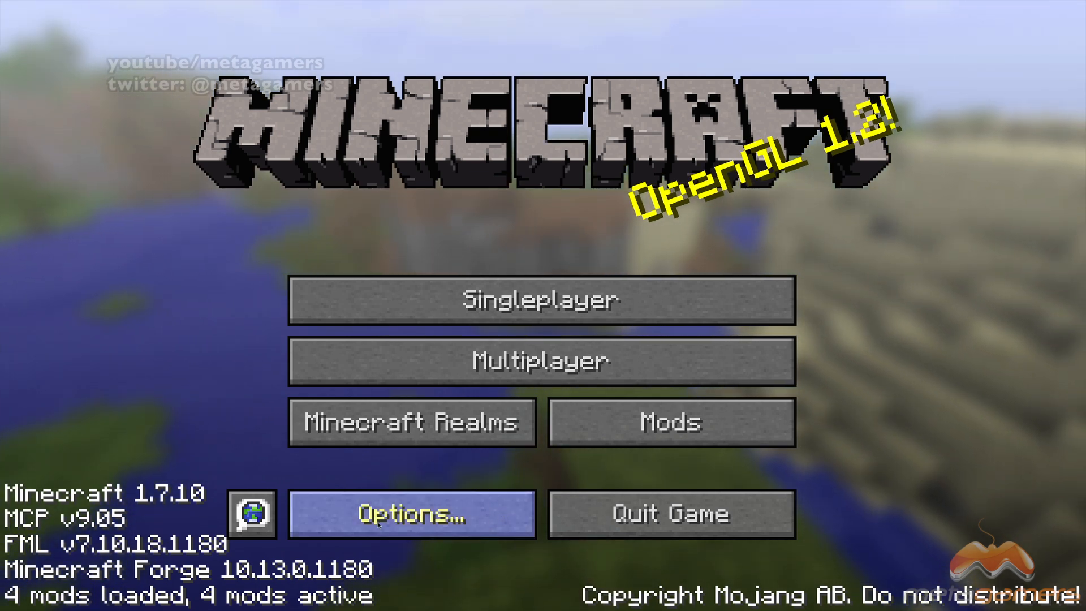
pyautogui.click(411, 514)
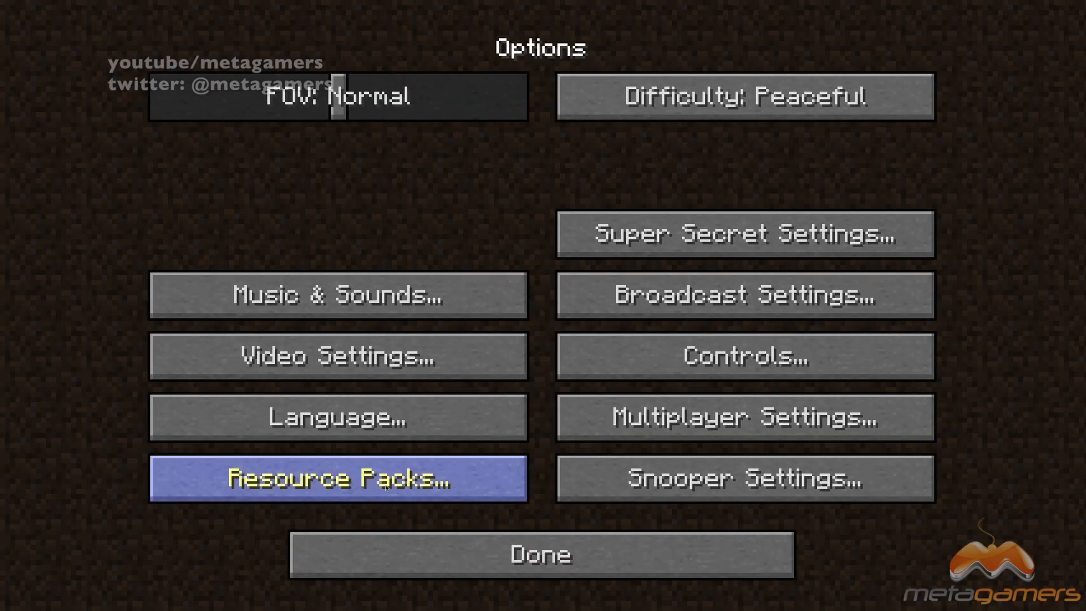
pyautogui.click(338, 478)
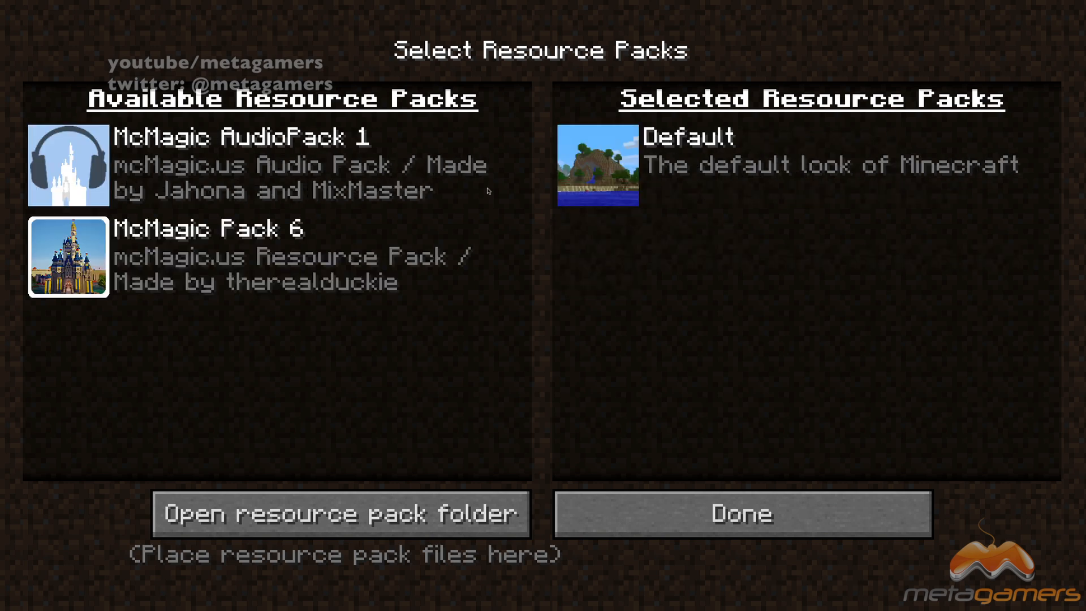
pyautogui.moveTo(694, 111)
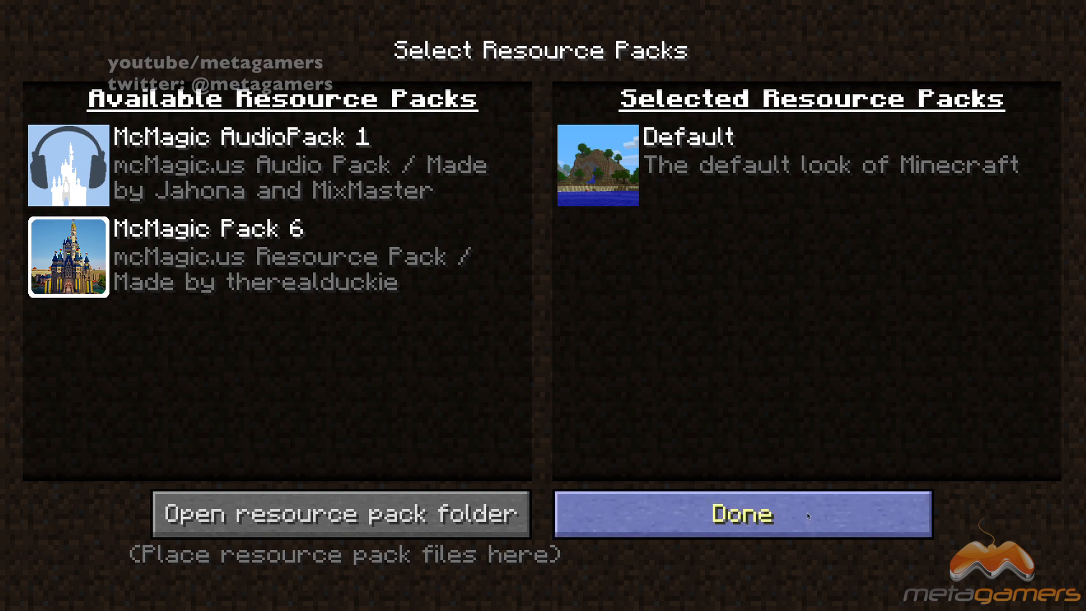
pyautogui.click(741, 514)
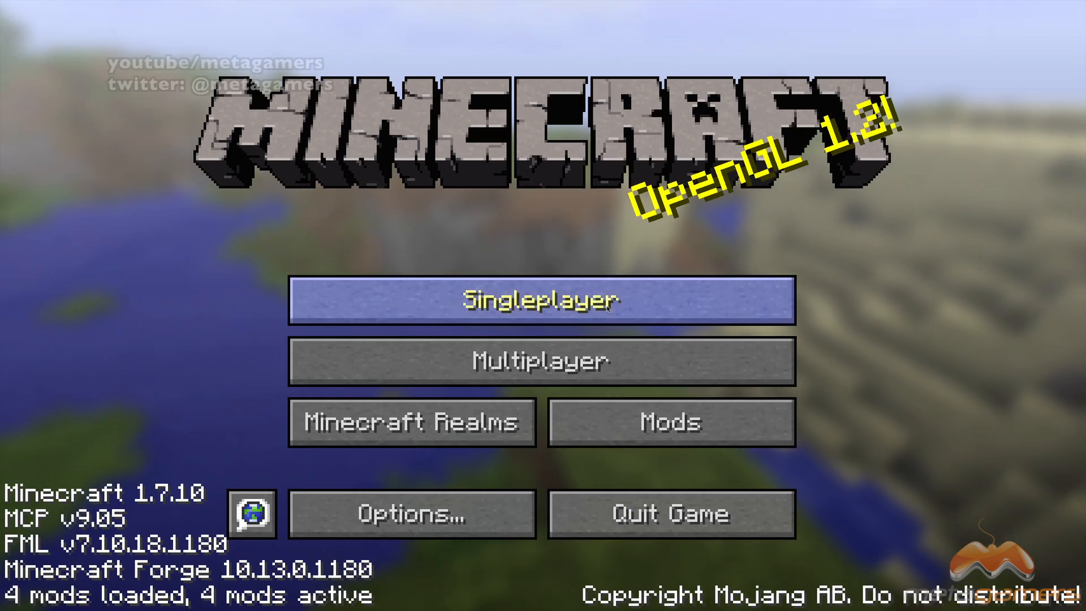
# Create a new singleplayer world named 'Pixelmon'.
pyautogui.click(542, 301)
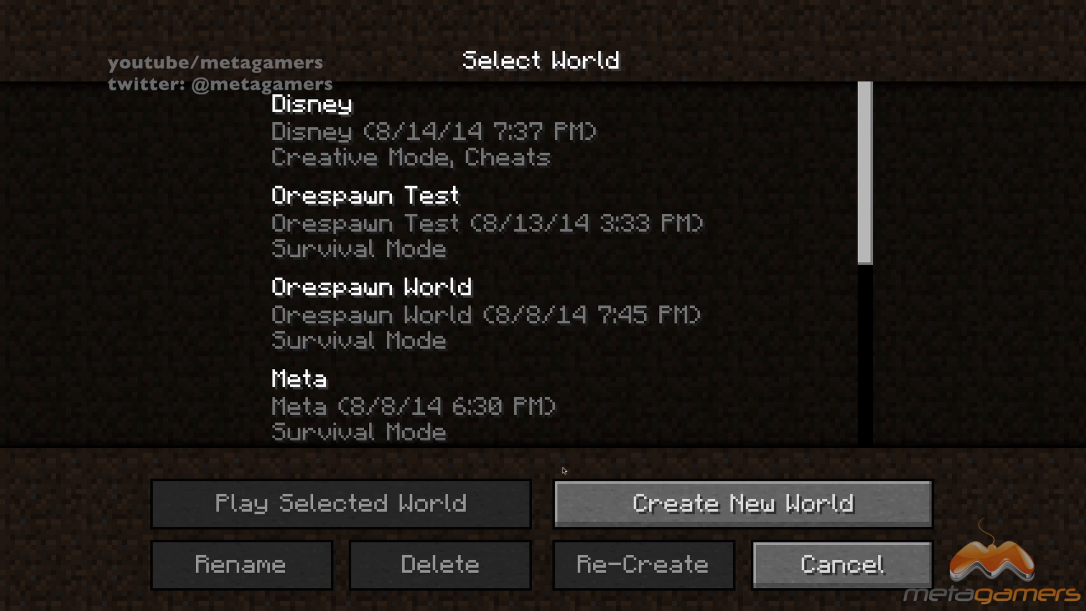
pyautogui.click(741, 503)
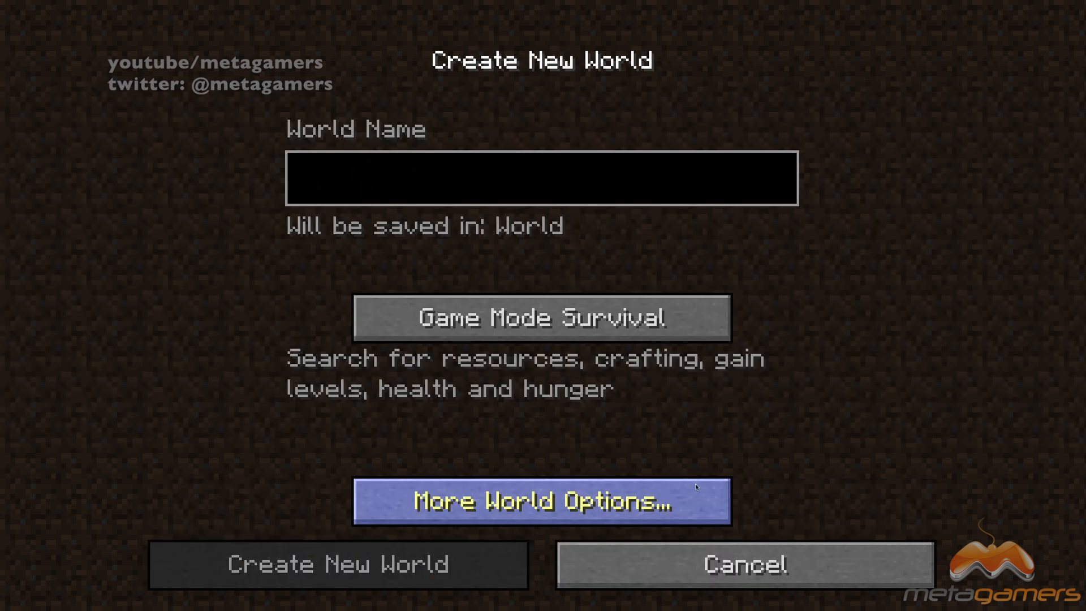
pyautogui.write('Pixelmon')
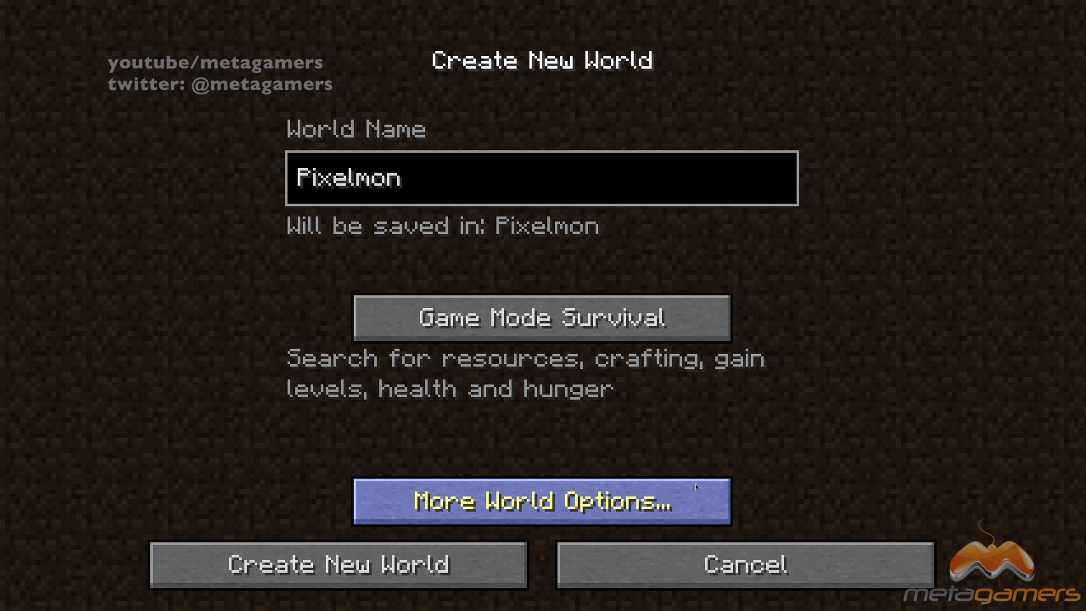
pyautogui.moveTo(540, 318)
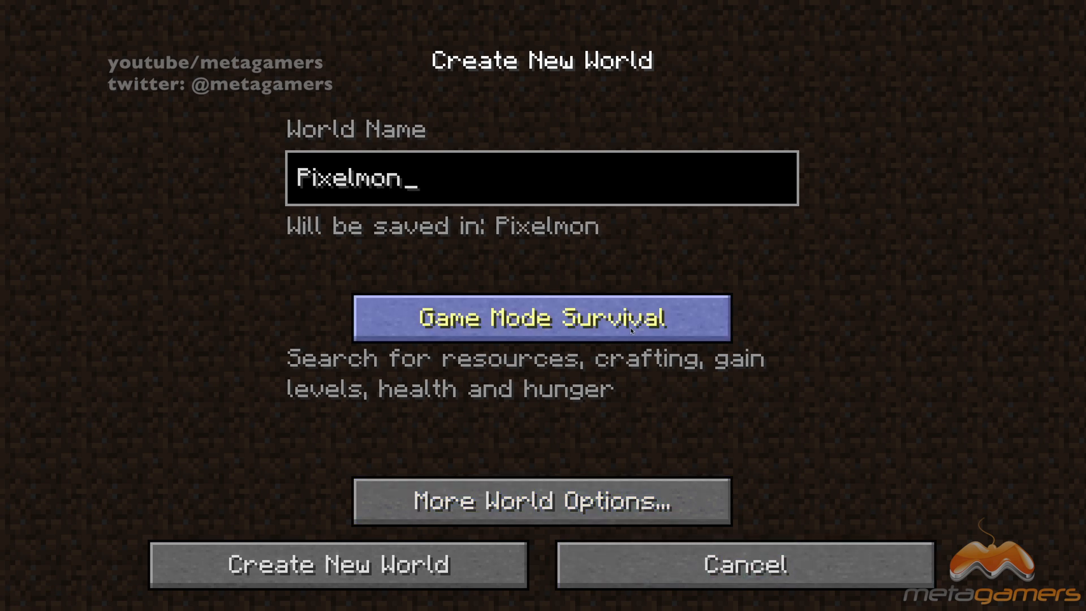
pyautogui.click(339, 564)
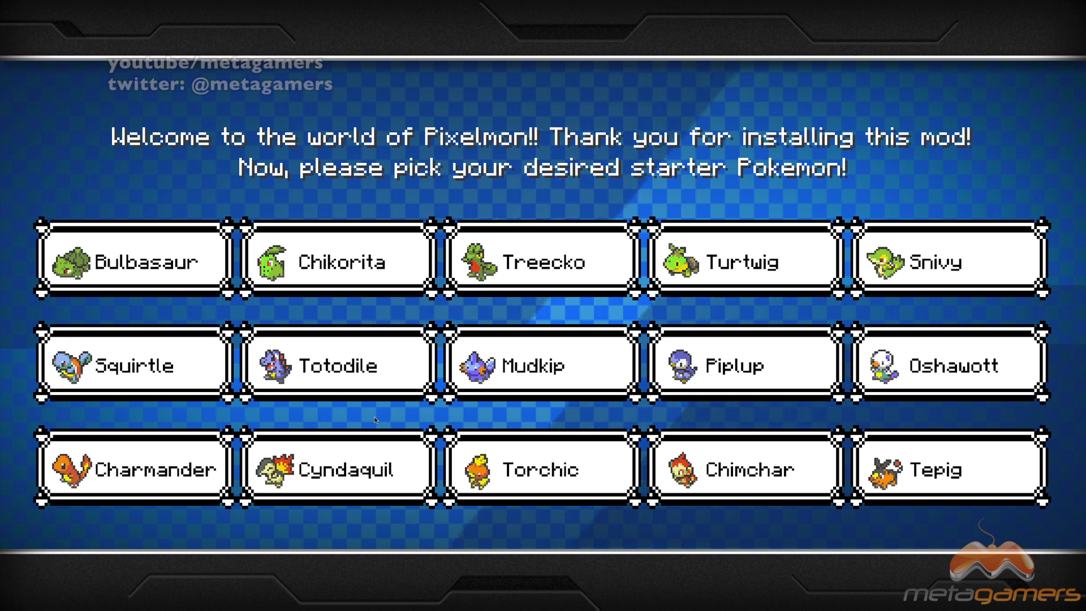
# Choose Charmander as the starter Pokémon, then open and close the inventory.
pyautogui.click(536, 366)
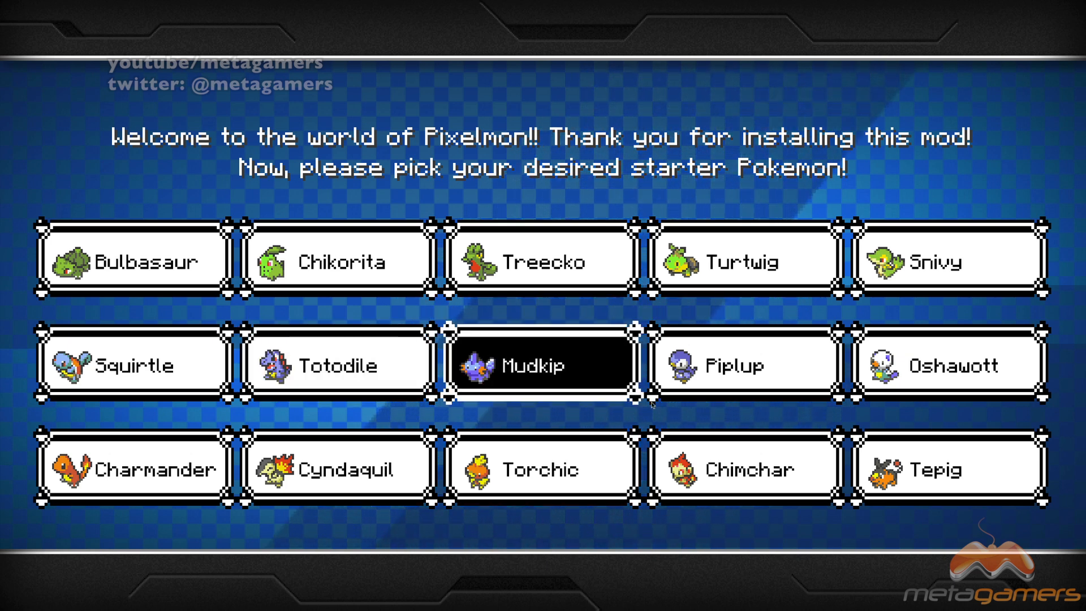
pyautogui.click(135, 469)
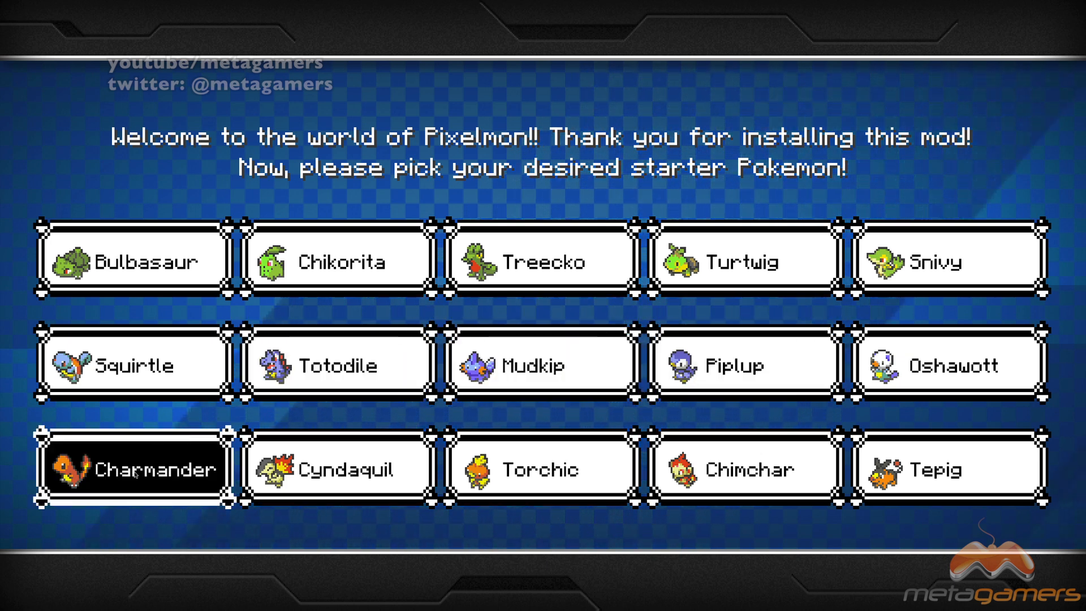
pyautogui.click(135, 468)
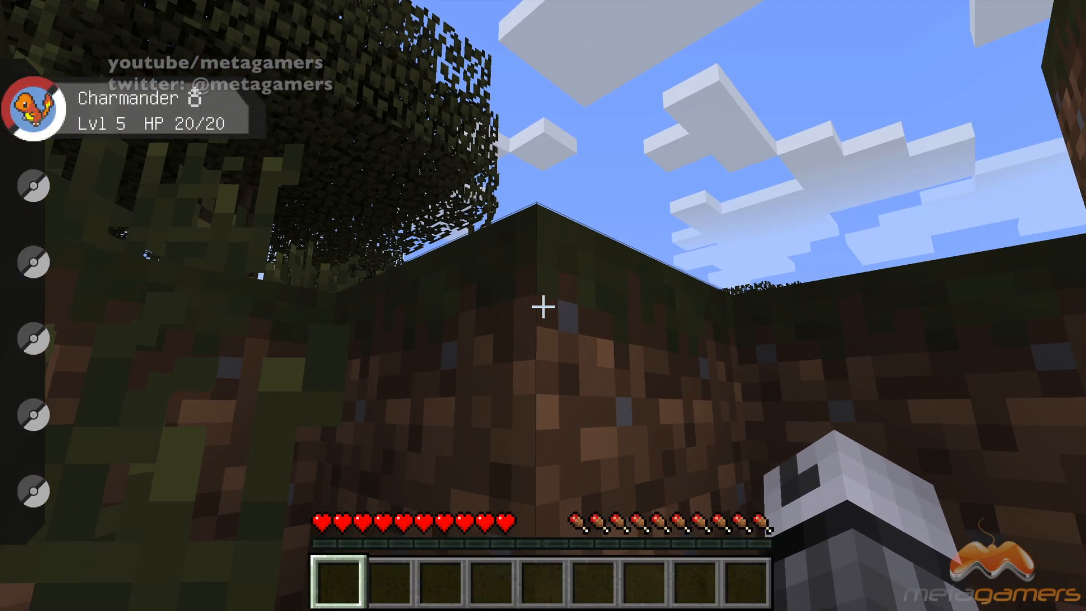
pyautogui.moveTo(543, 306)
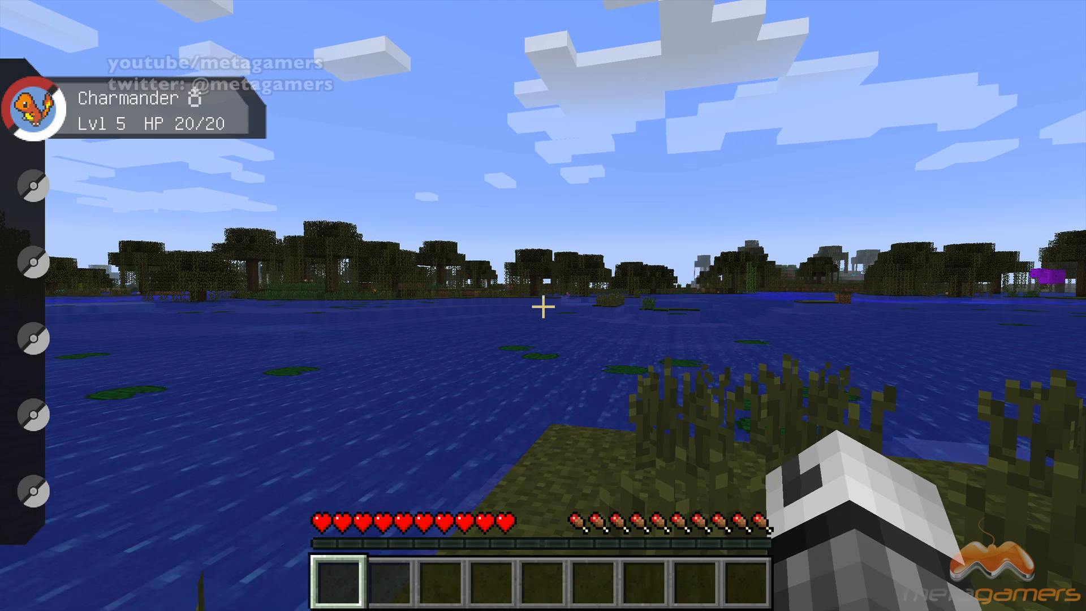
pyautogui.press('e')
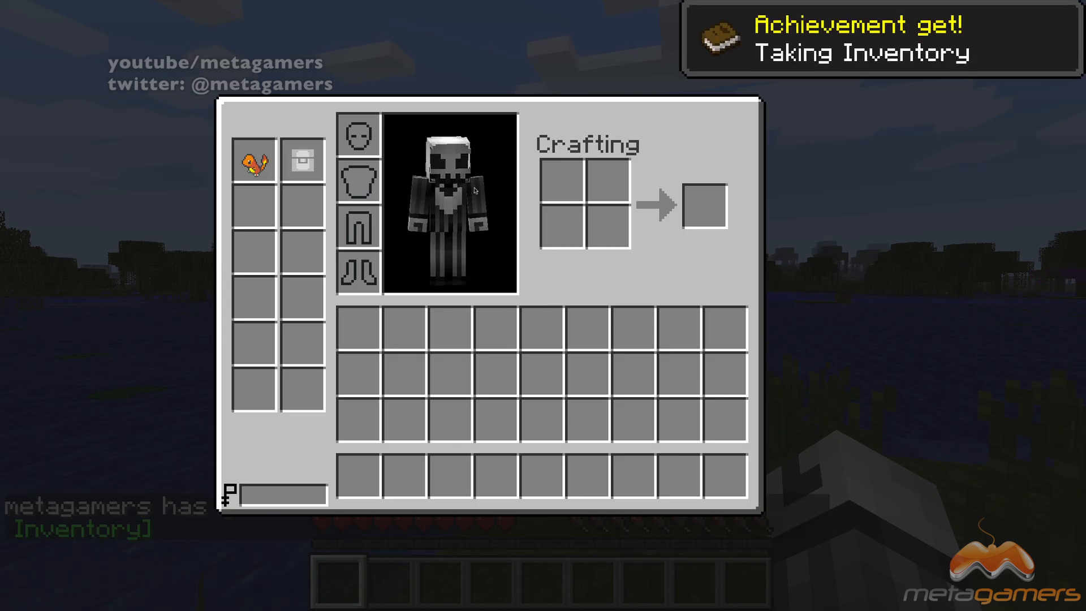
pyautogui.press('Escape')
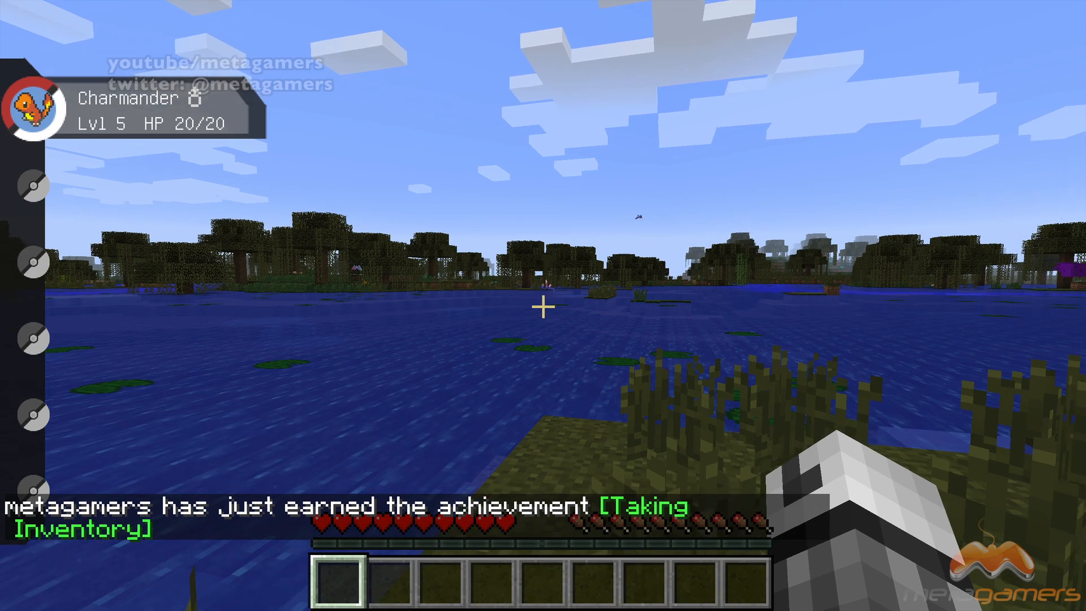